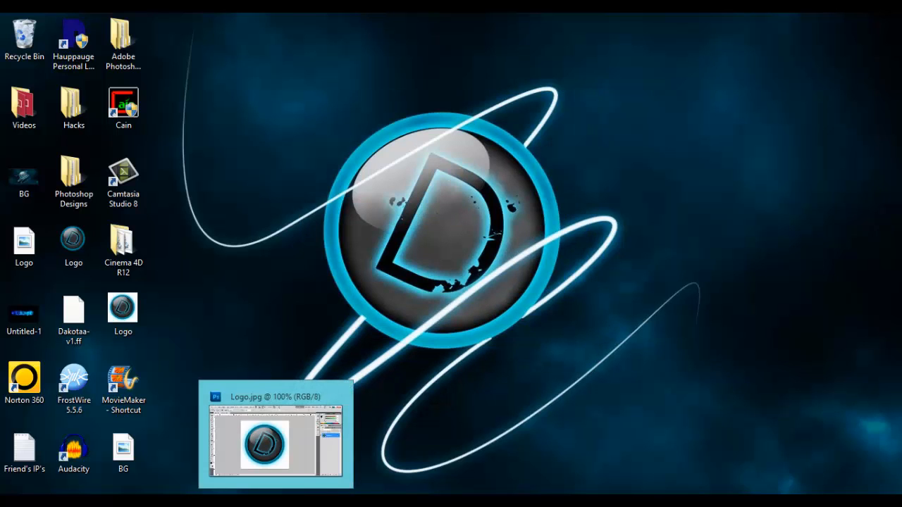
- Create a new 800 × 800 pixel, 72 ppi document with a white background
click(275, 396)
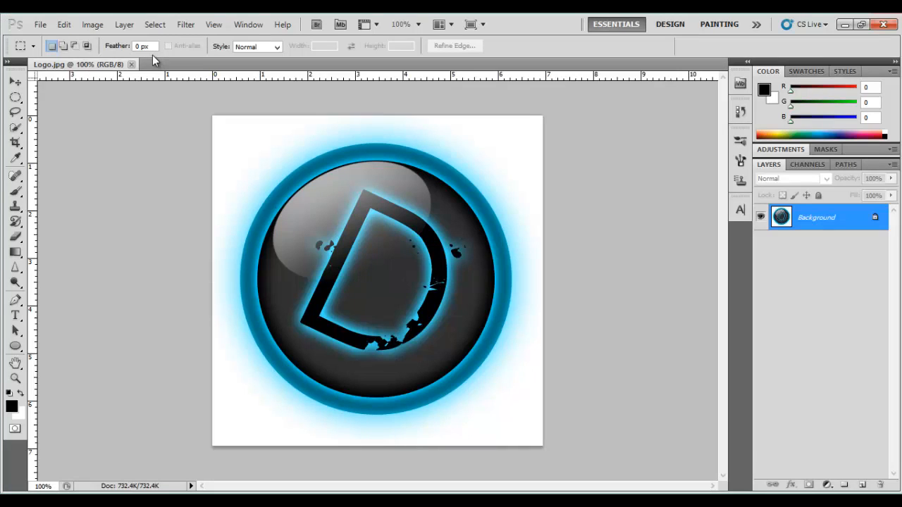
click(40, 24)
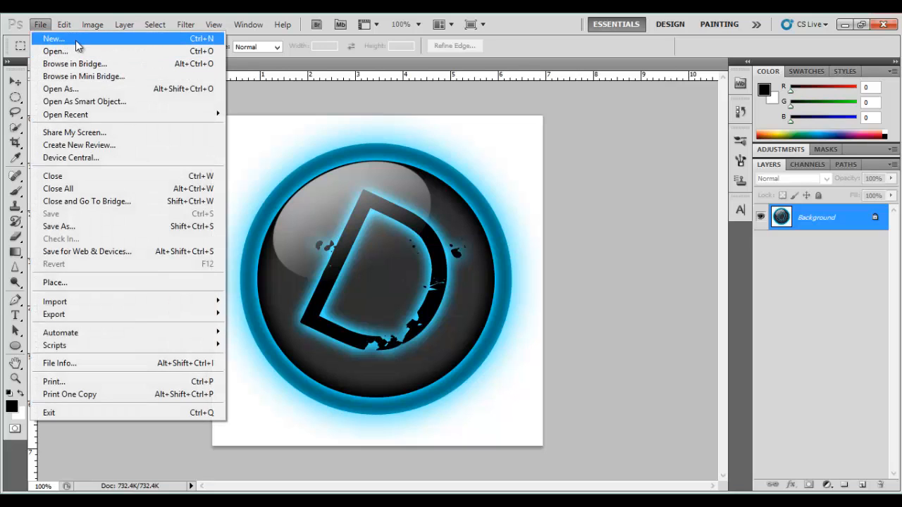
click(54, 38)
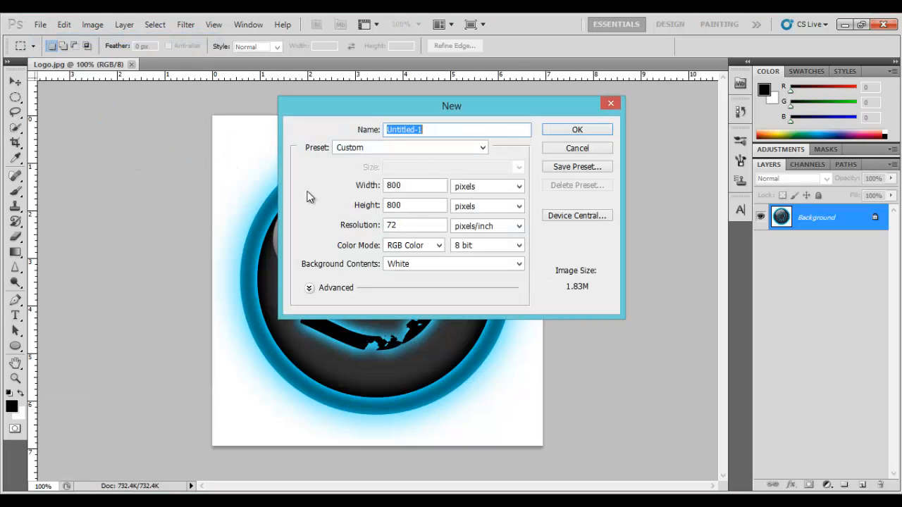
click(414, 205)
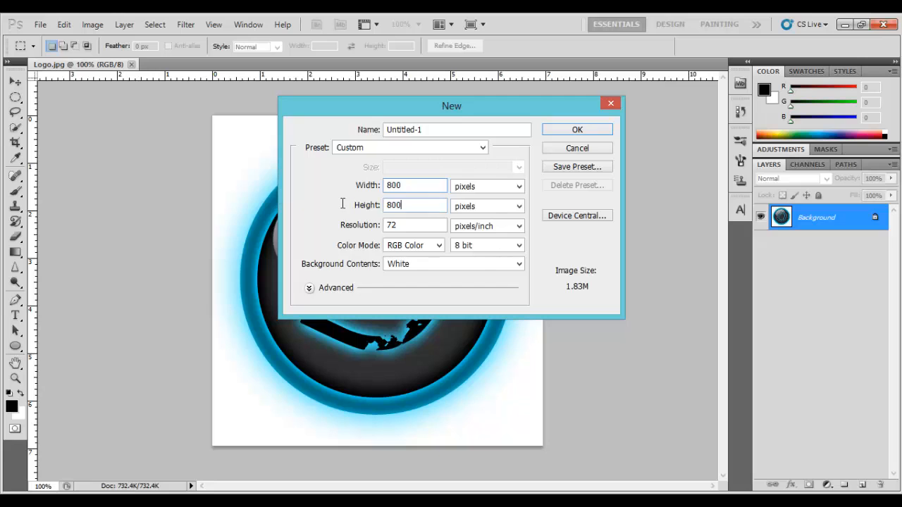
click(576, 148)
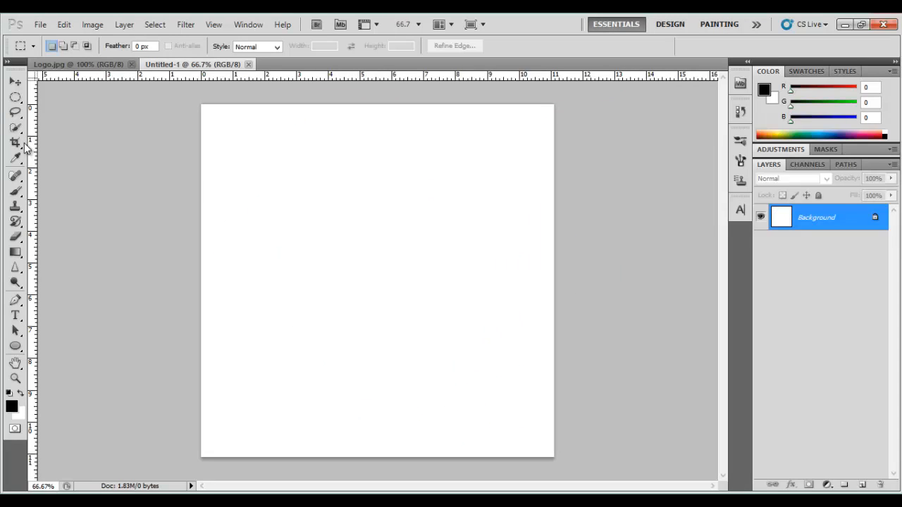
mouse_move(11, 407)
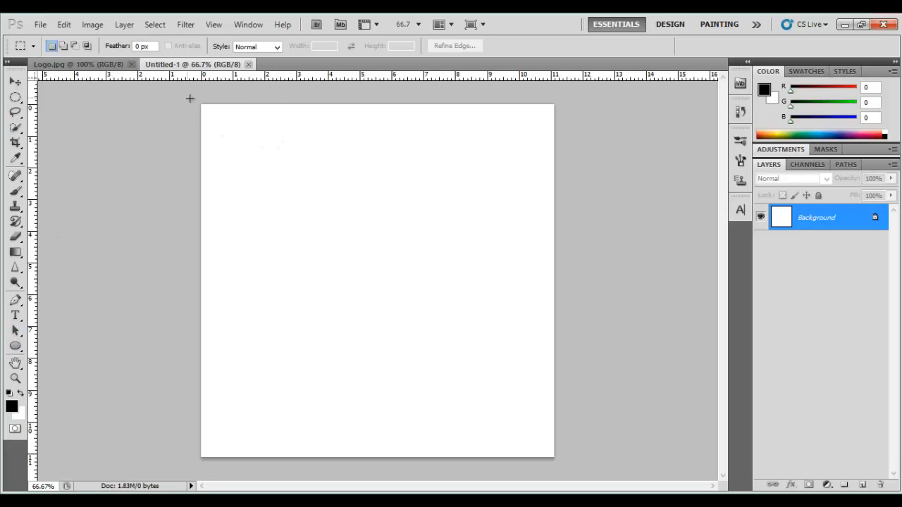
- Fill the whole canvas with black and unlock the Background into Layer 0
key(ctrl+a)
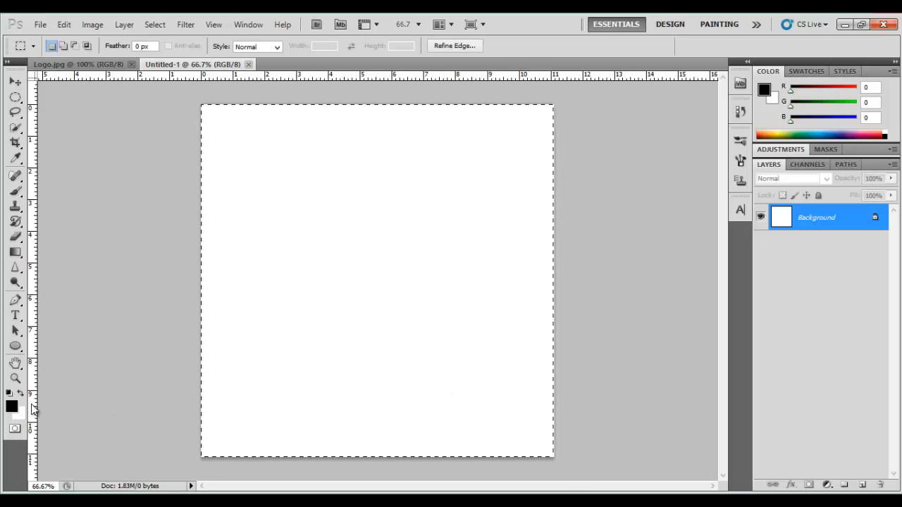
mouse_move(22, 401)
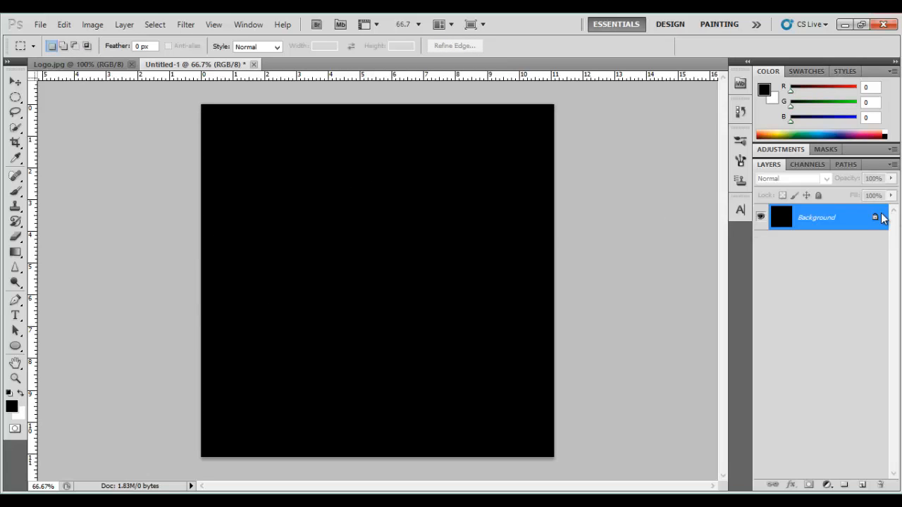
double_click(816, 217)
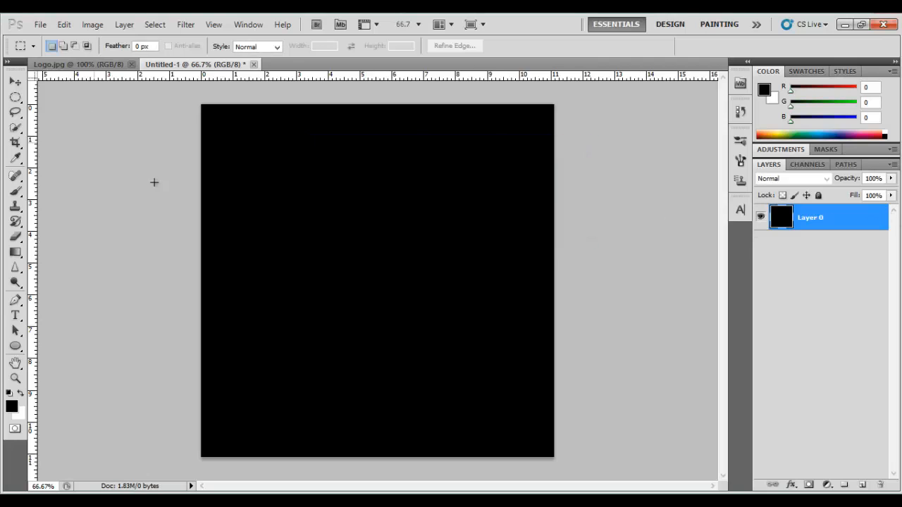
- Draw a large circle with the Ellipse Tool and open its Blending Options
click(15, 346)
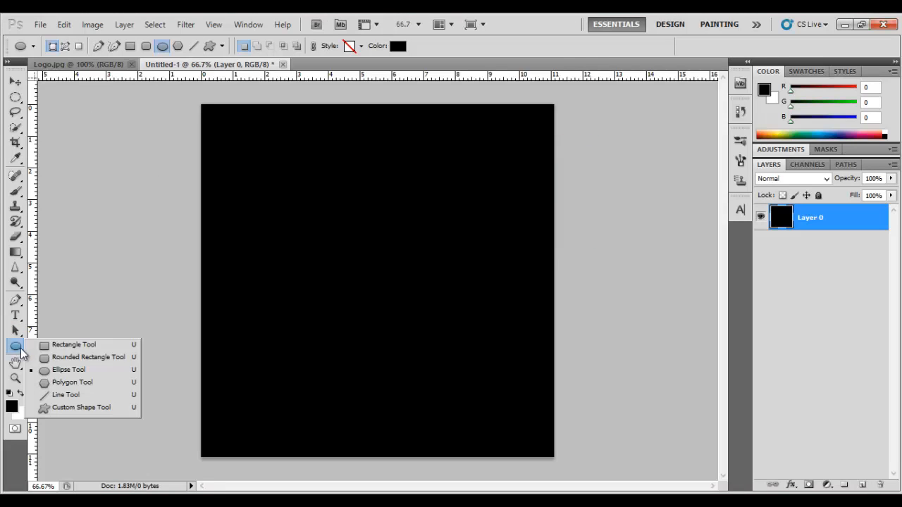
click(68, 370)
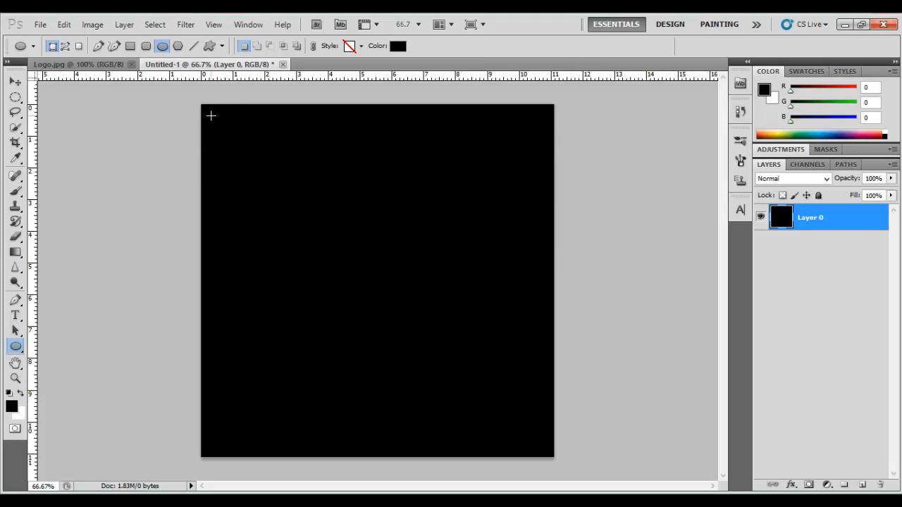
drag(210, 114, 483, 380)
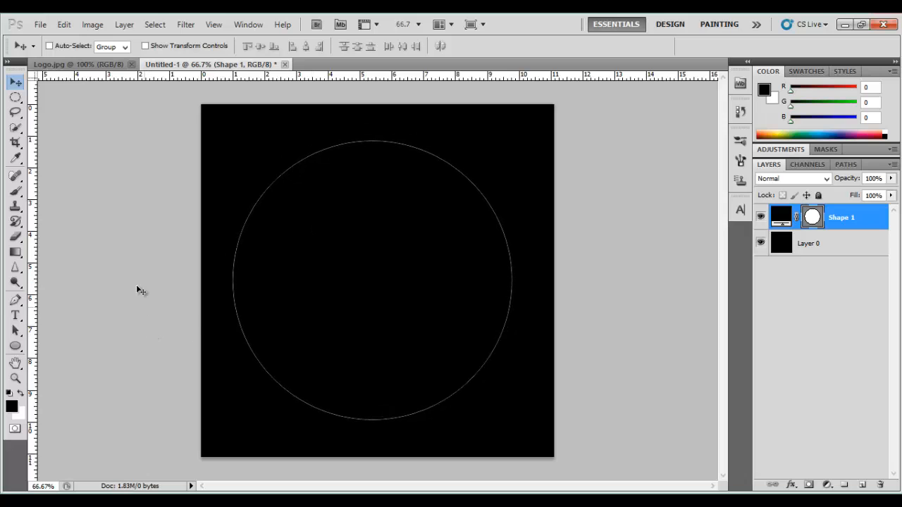
mouse_move(110, 252)
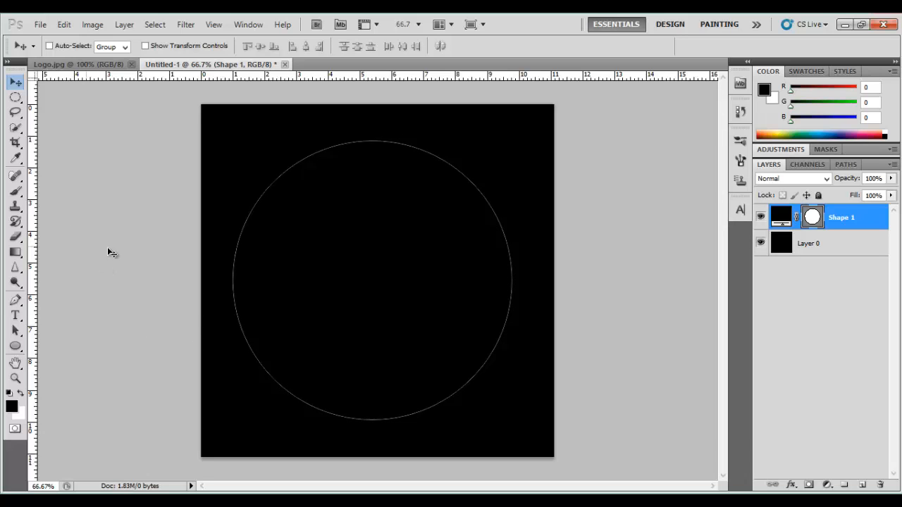
right_click(841, 217)
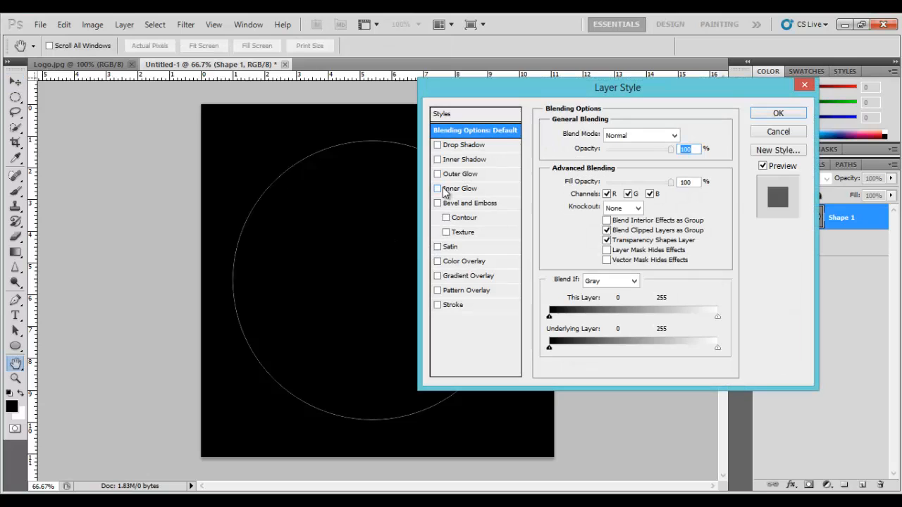
- Add a yellow ffff00 Inner Glow sized 35 px and enable Outer Glow
click(438, 188)
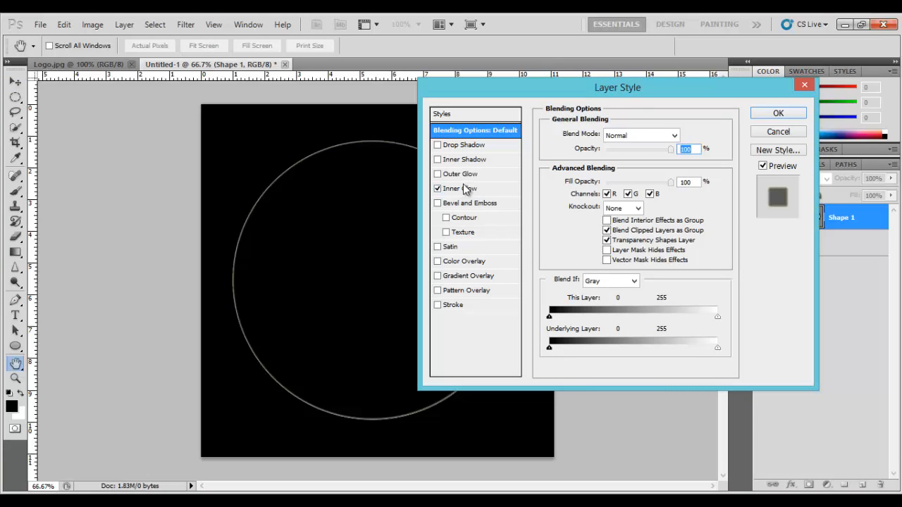
click(458, 189)
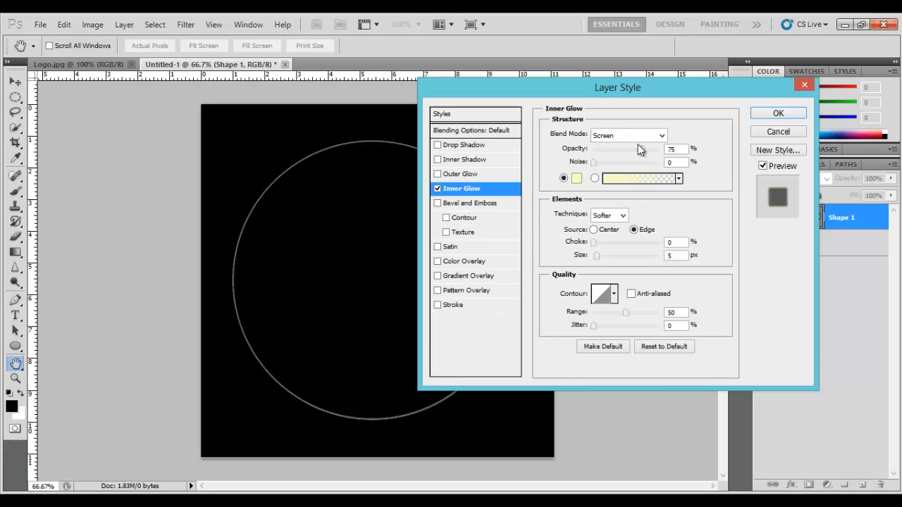
mouse_move(641, 149)
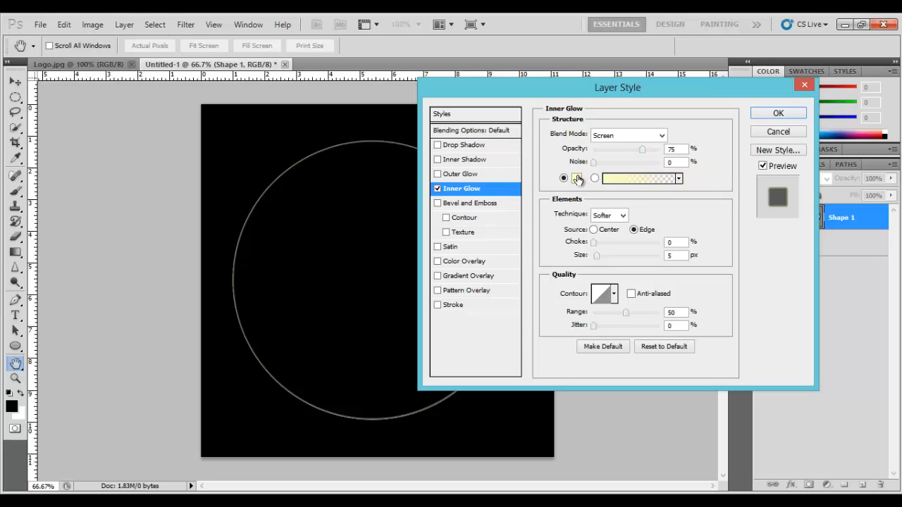
click(638, 178)
text(25)
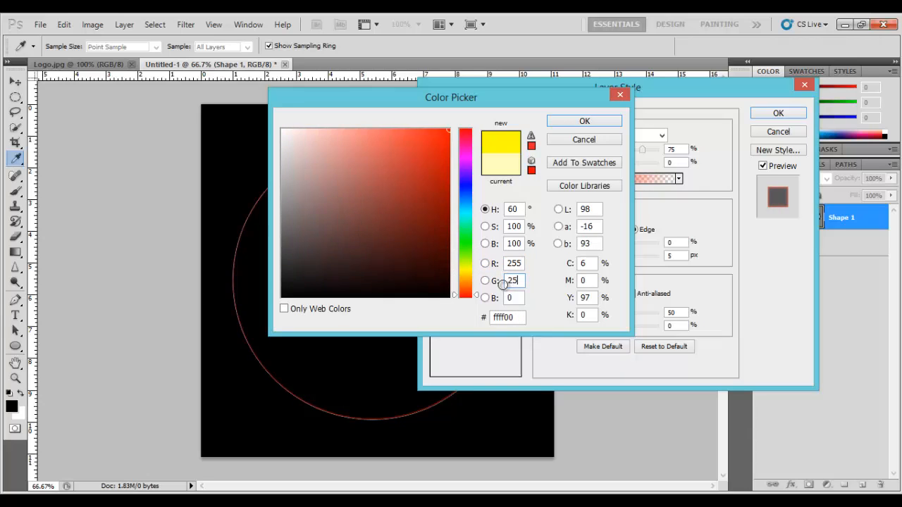
click(583, 121)
text(35)
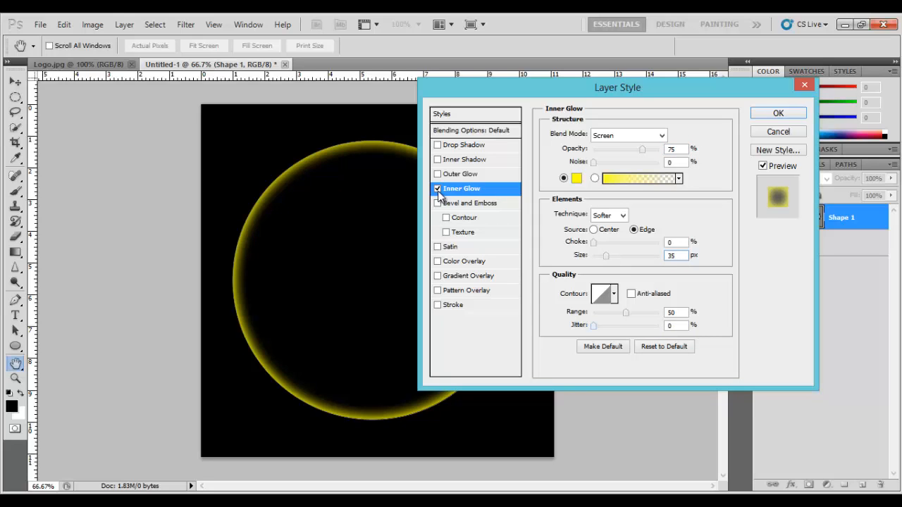
click(437, 174)
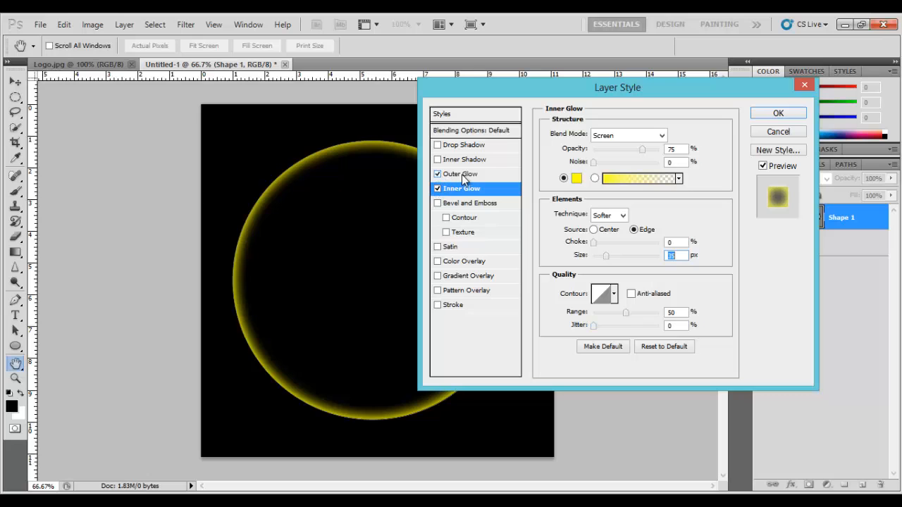
- Set Outer Glow to yellow ffff00, 50% opacity, 54 px, and apply the style
click(462, 174)
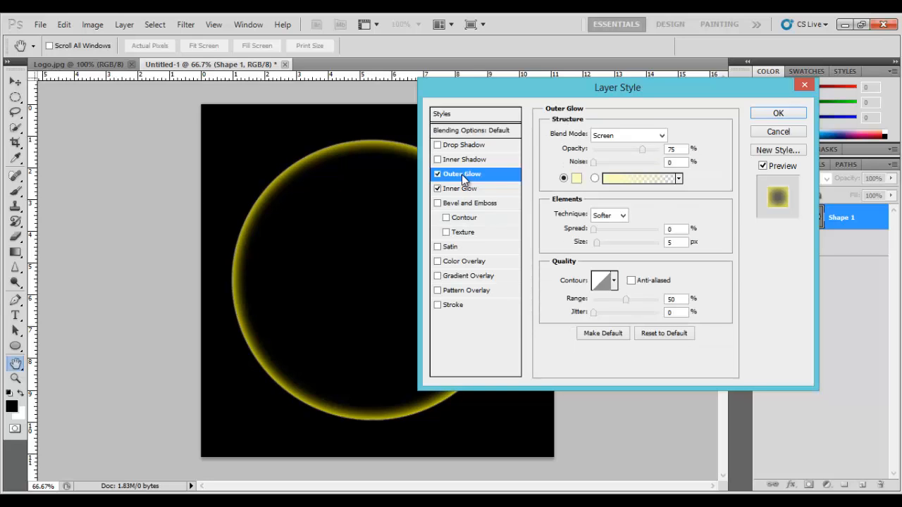
mouse_move(462, 174)
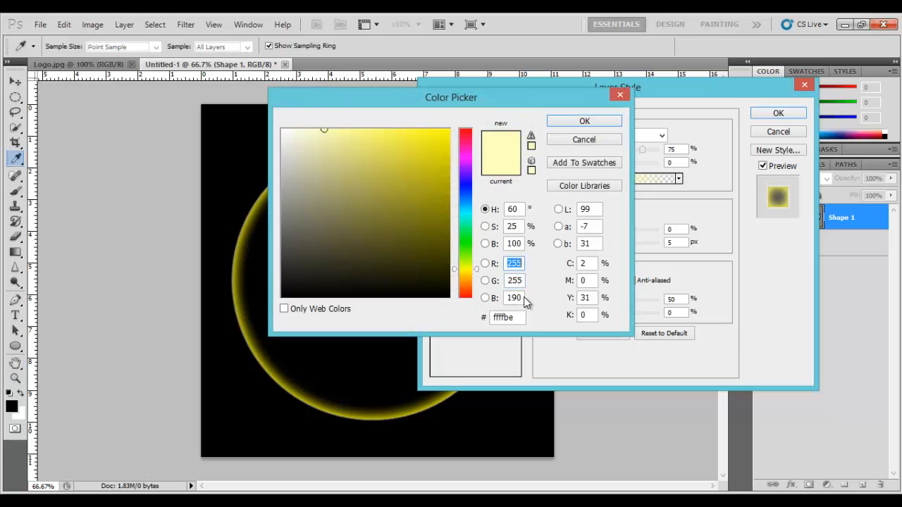
click(514, 297)
text(0)
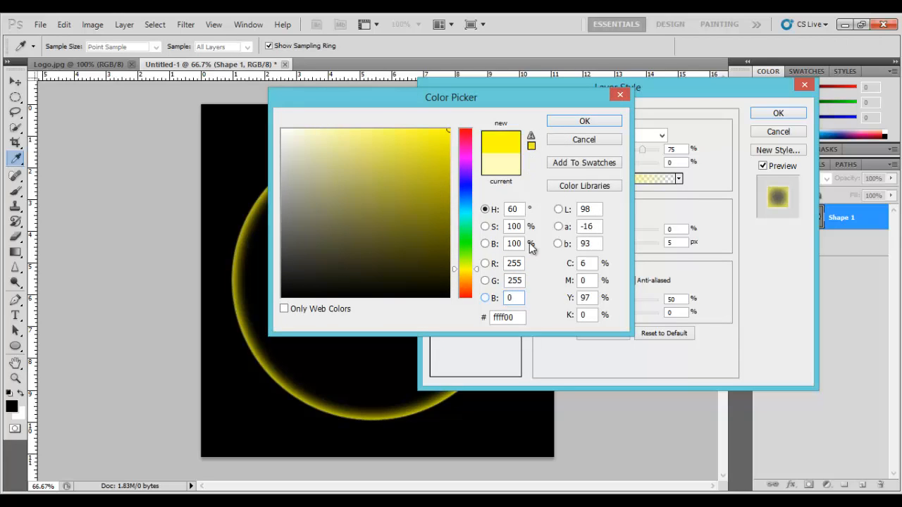
click(584, 121)
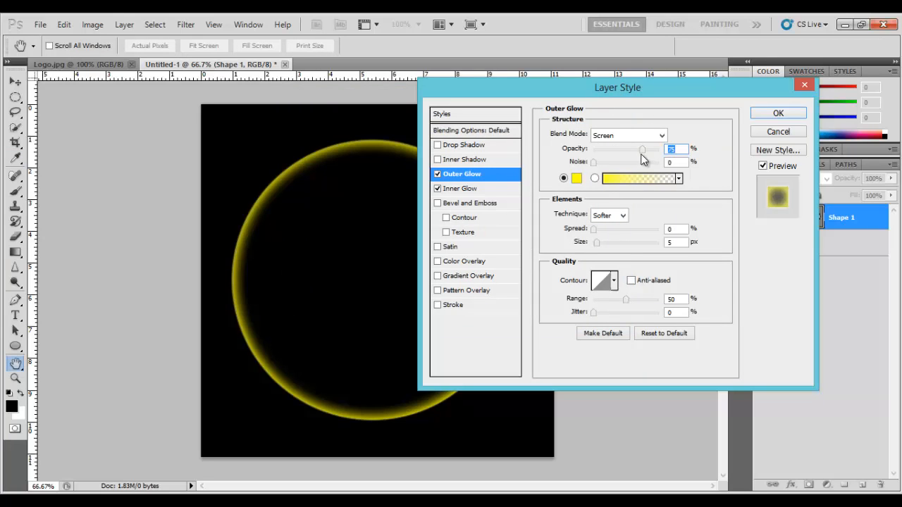
mouse_move(636, 161)
text(4)
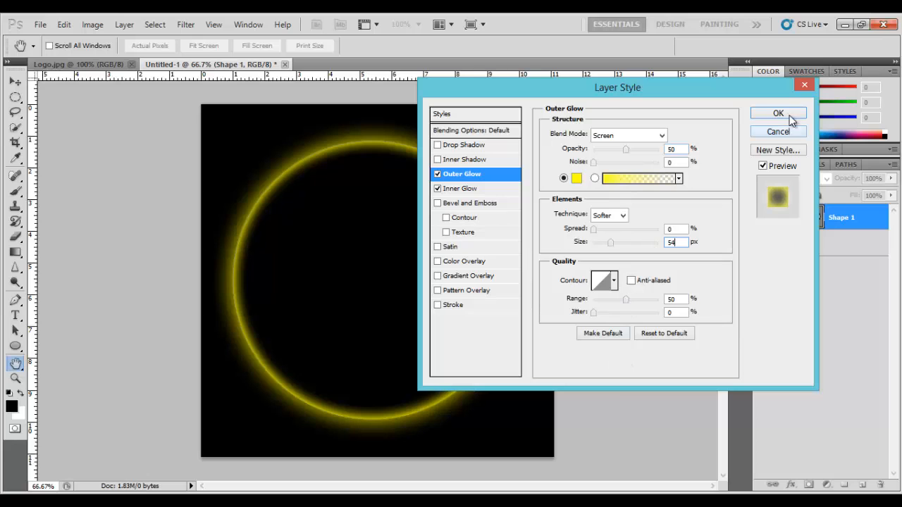
click(778, 113)
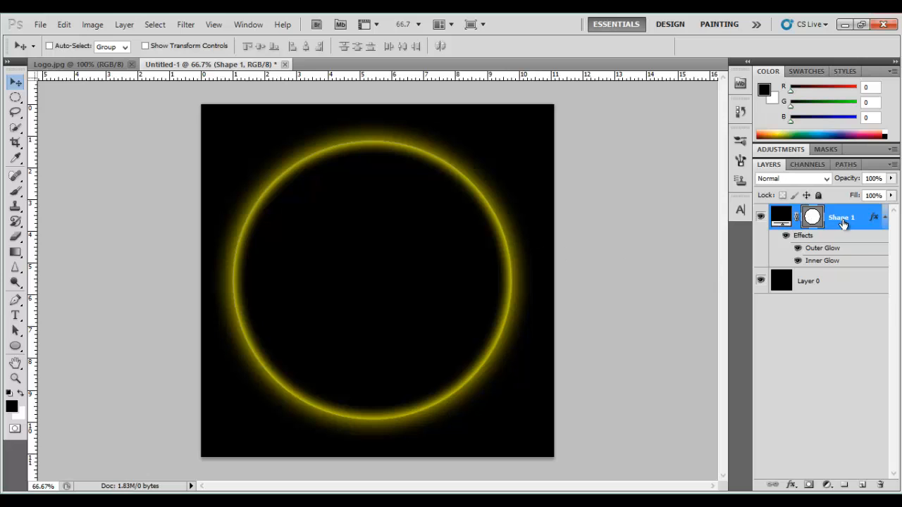
- Duplicate the Shape 1 layer and scale the copy slightly smaller
right_click(842, 217)
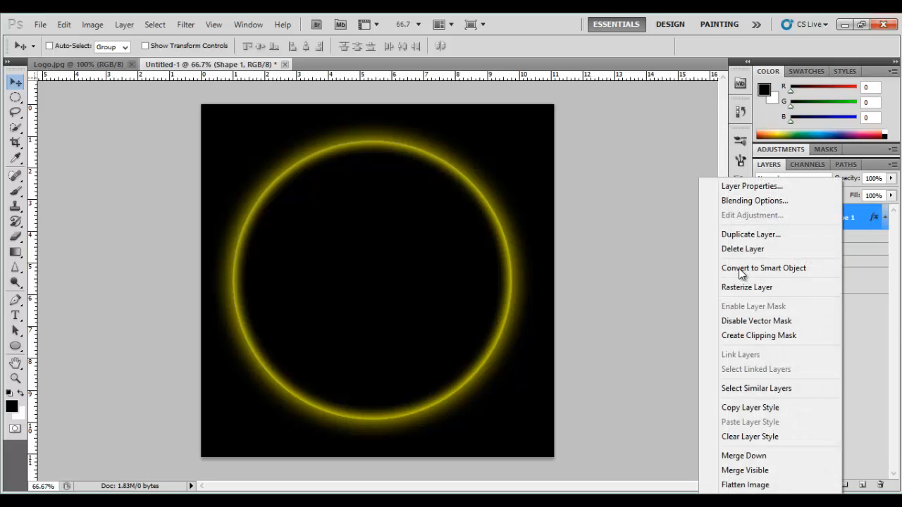
click(750, 234)
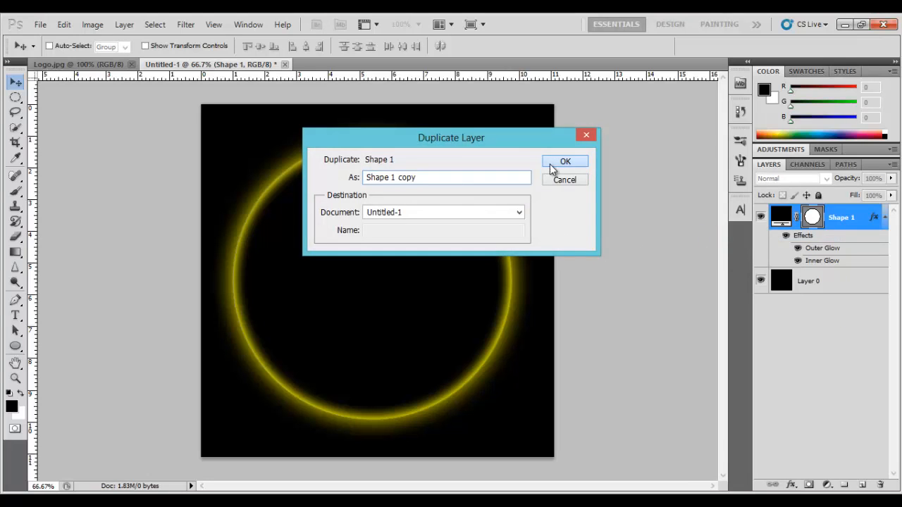
click(565, 161)
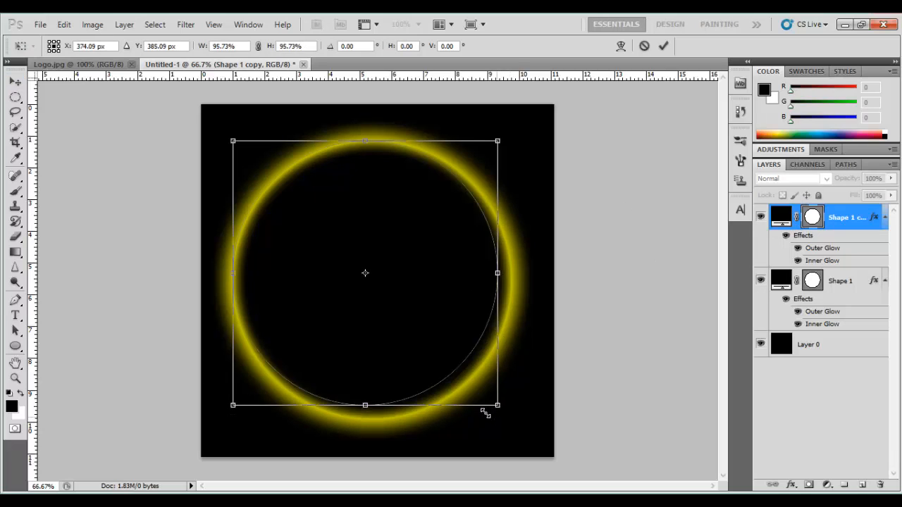
drag(497, 405, 488, 396)
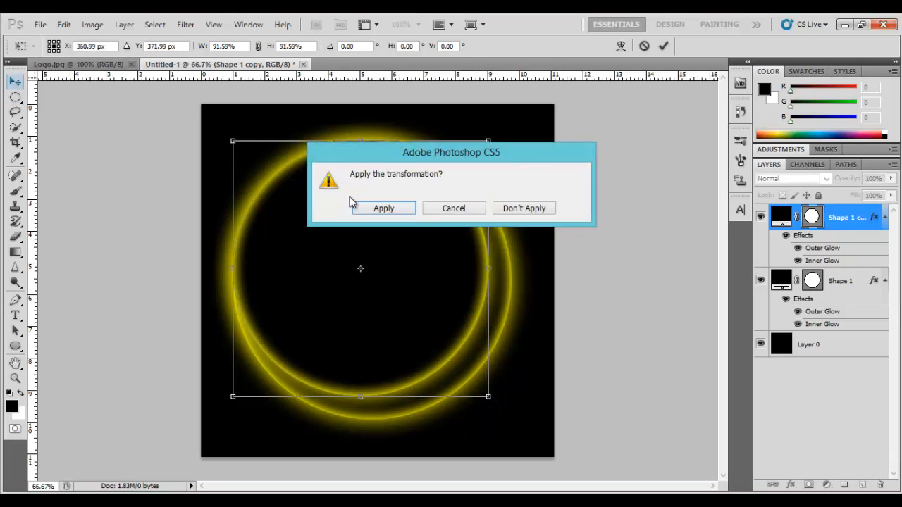
click(383, 207)
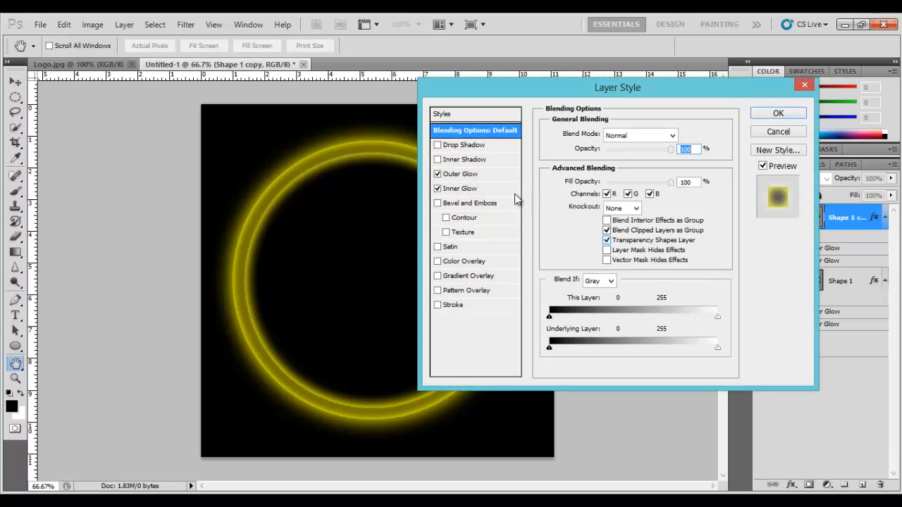
- Set the copied ring's Outer Glow size to 30 px
click(461, 175)
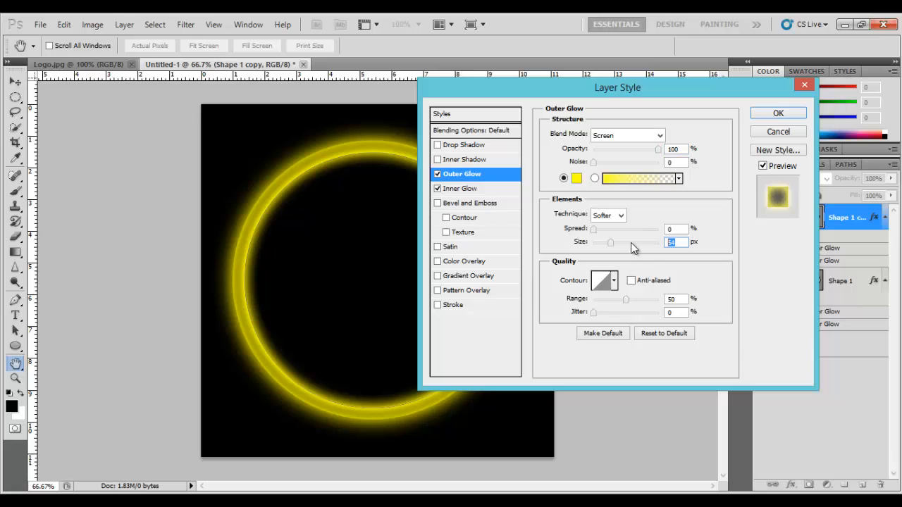
text(30)
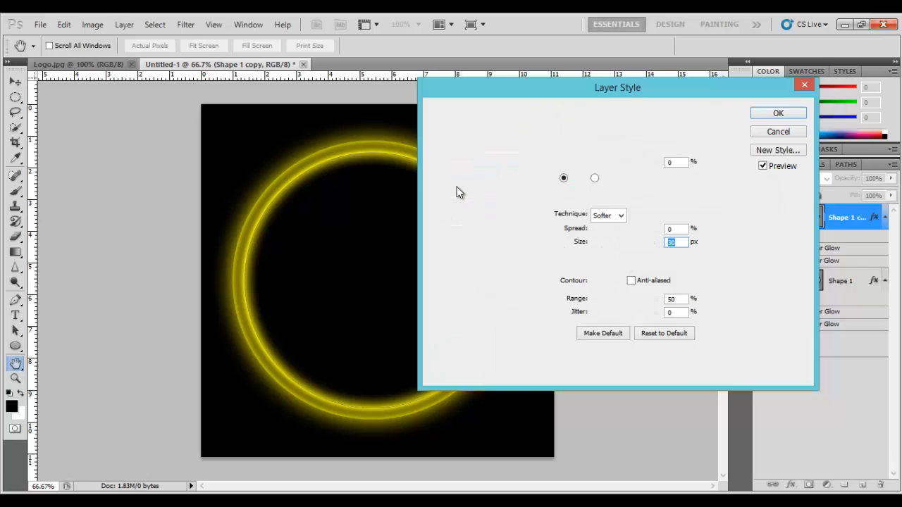
- Change the copy's Inner Glow gradient to dark greys, #424242 fading to #272727
click(462, 188)
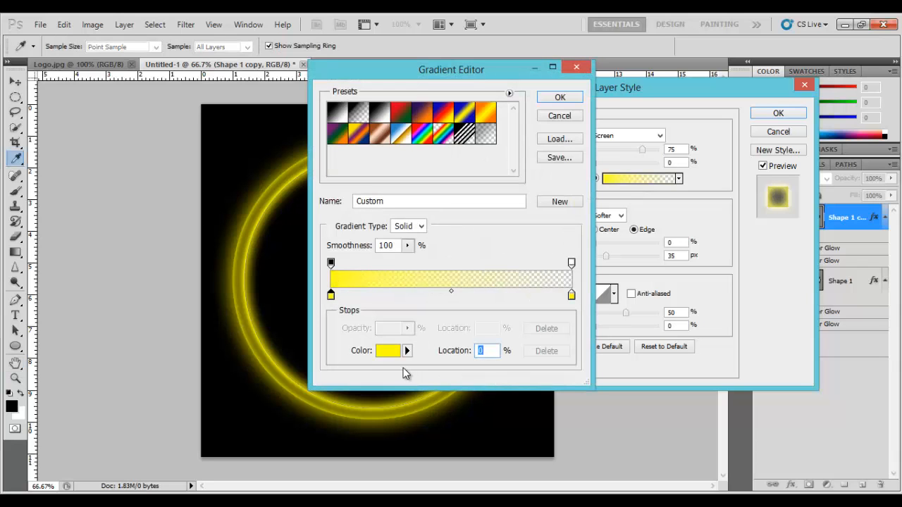
click(387, 350)
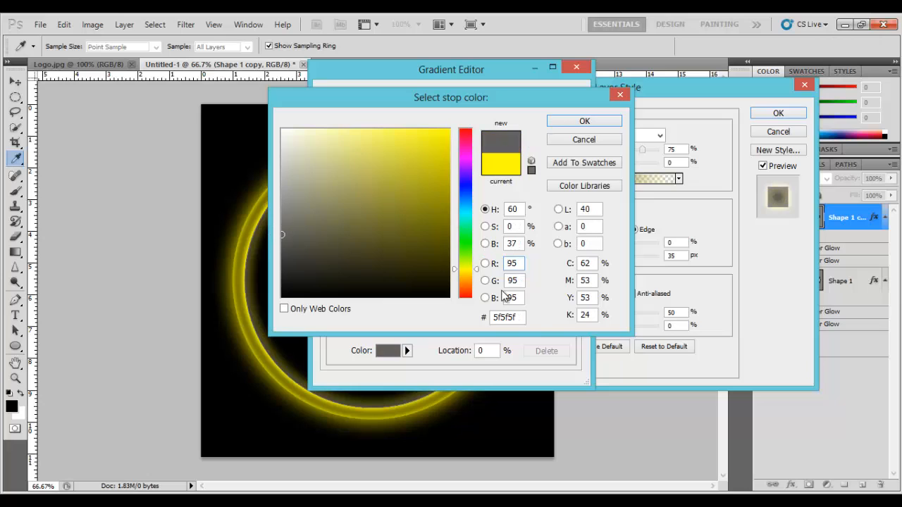
triple_click(506, 317)
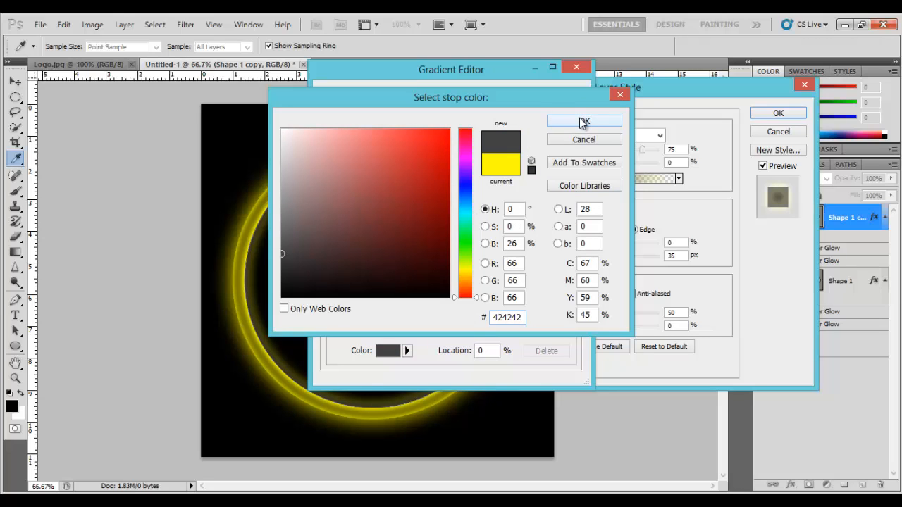
mouse_move(555, 167)
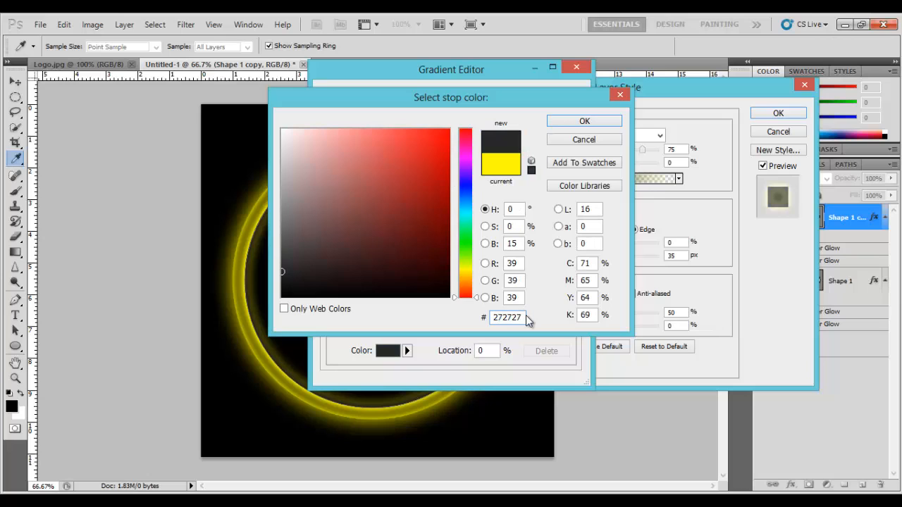
triple_click(508, 317)
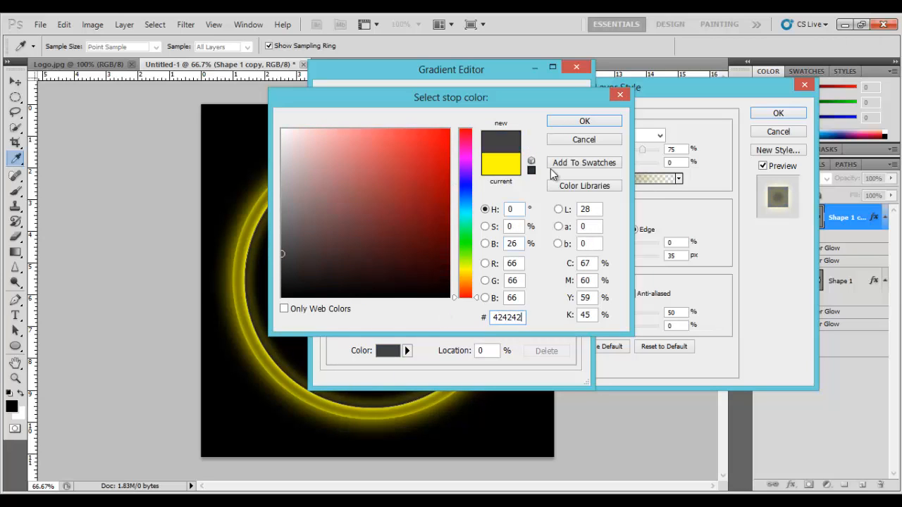
click(584, 121)
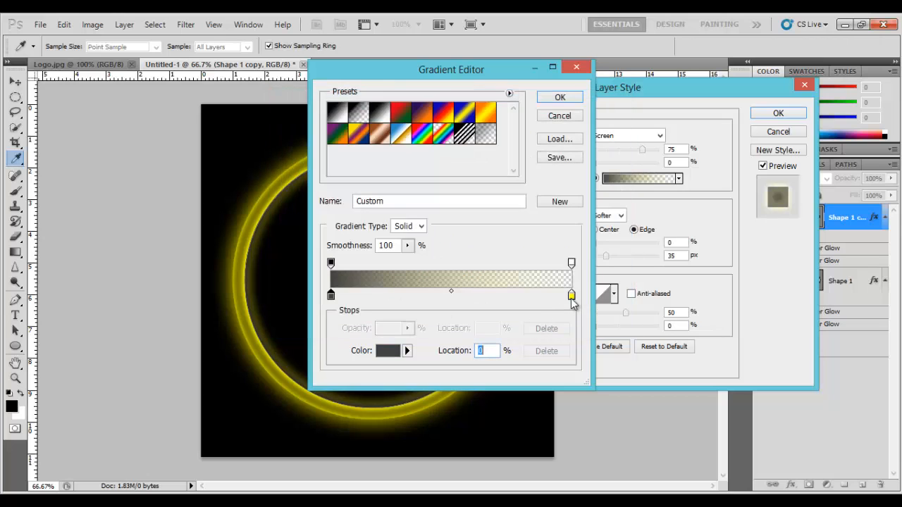
click(388, 350)
text(272727)
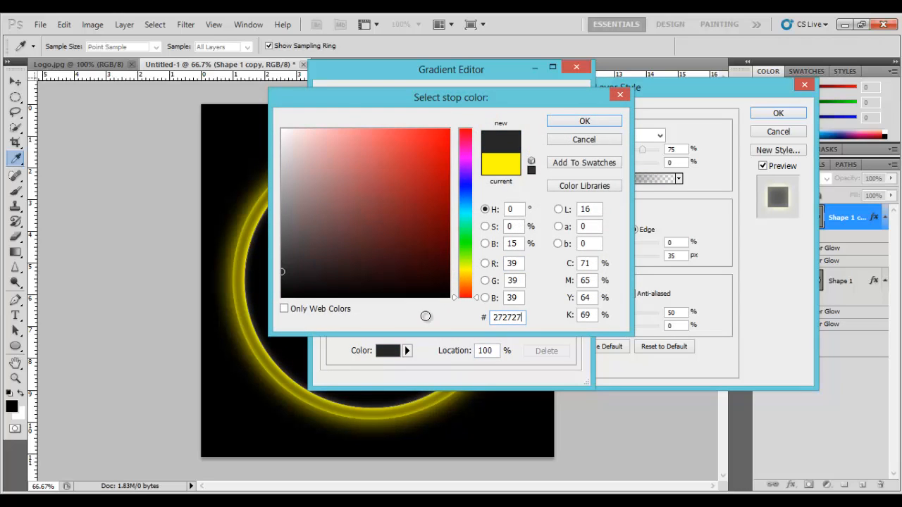
click(584, 121)
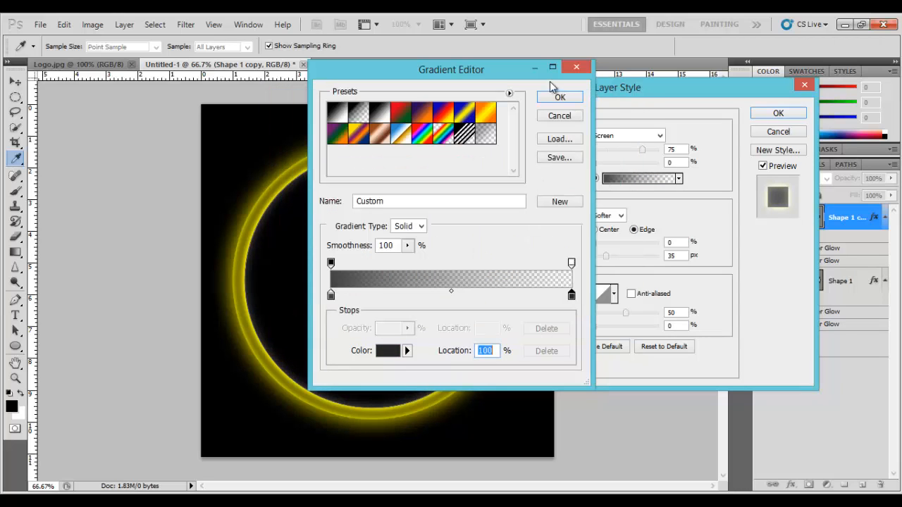
click(559, 97)
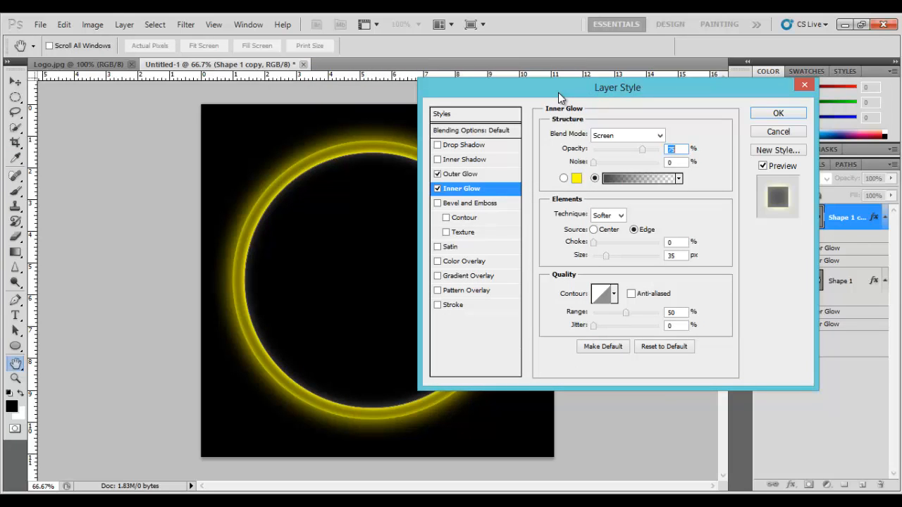
- Set the Inner Glow source to Center and apply the layer style
click(595, 230)
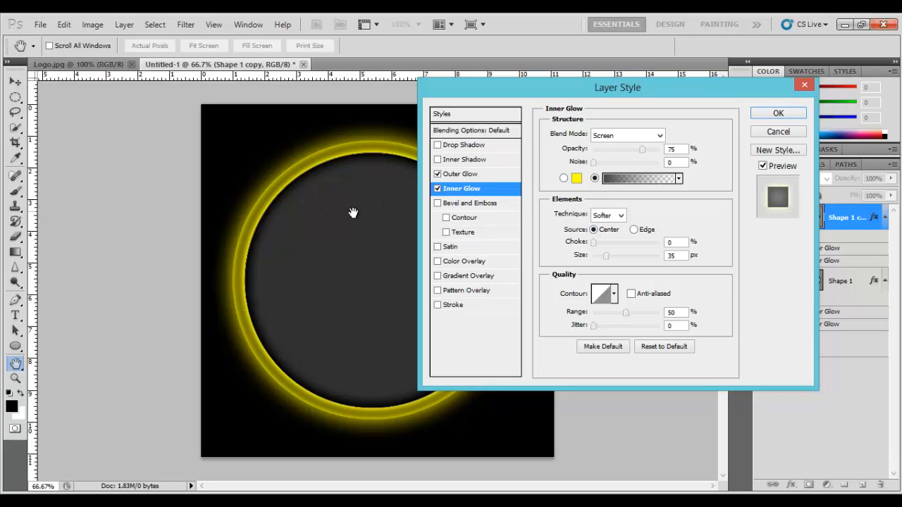
mouse_move(496, 218)
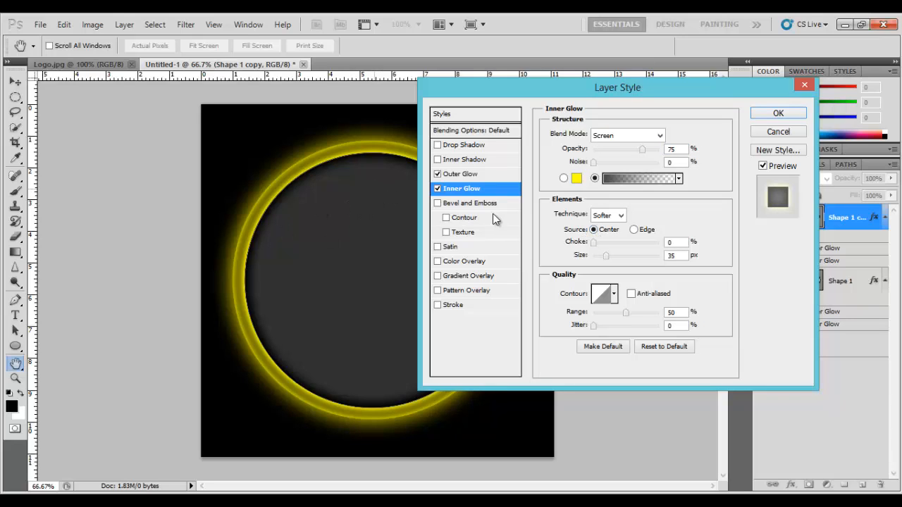
click(778, 112)
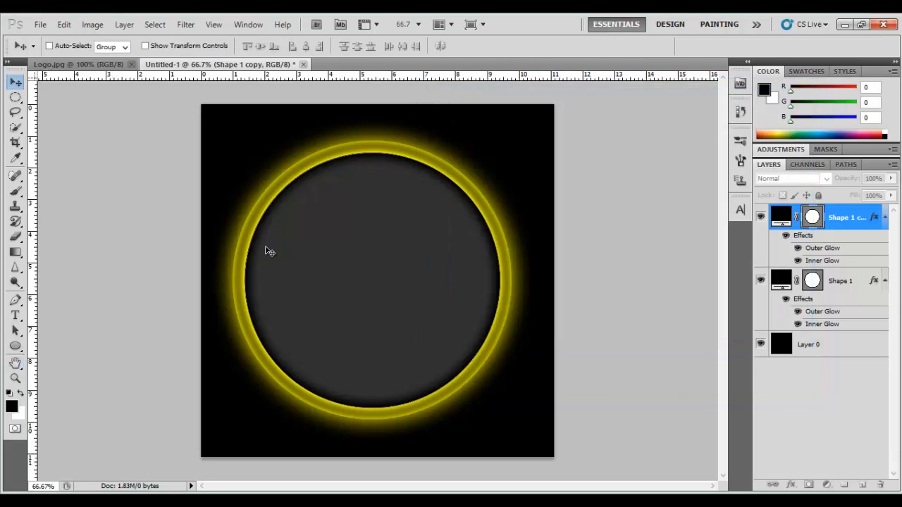
click(14, 315)
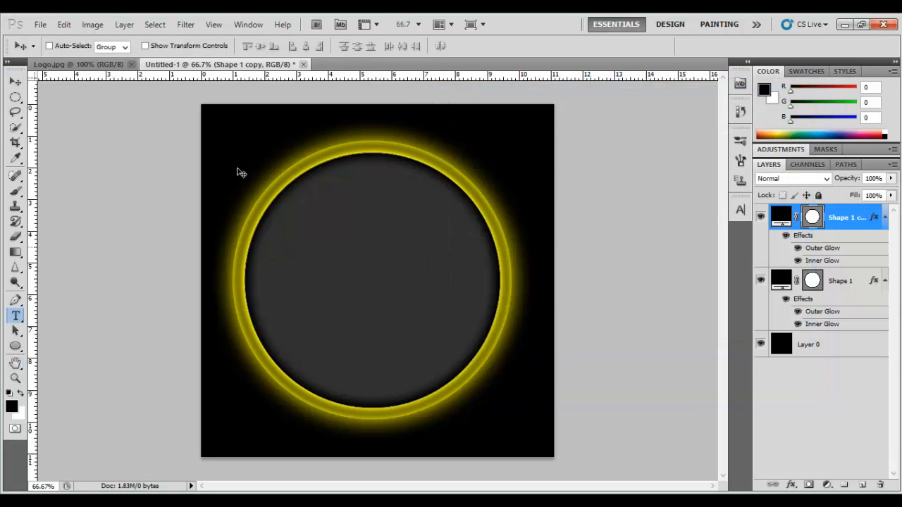
- Place a text box and type the letter D in yellow (R255, G255, B0)
click(15, 315)
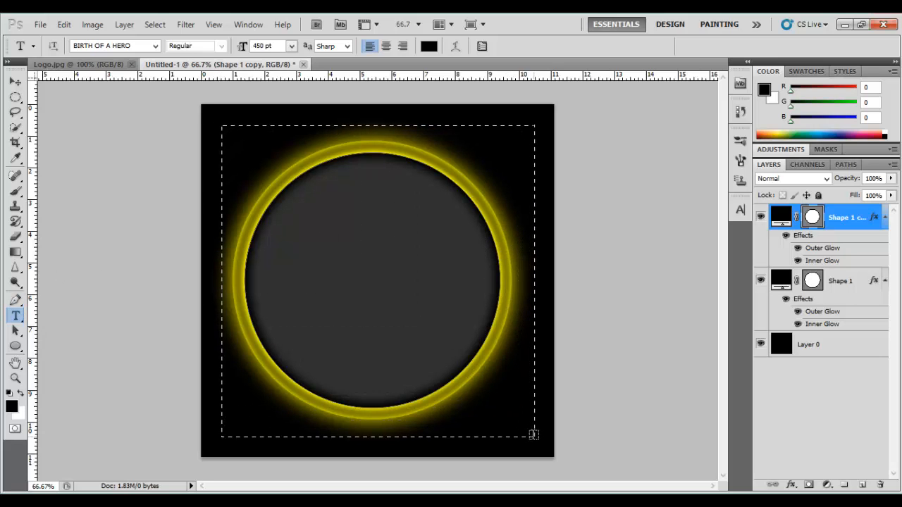
click(378, 281)
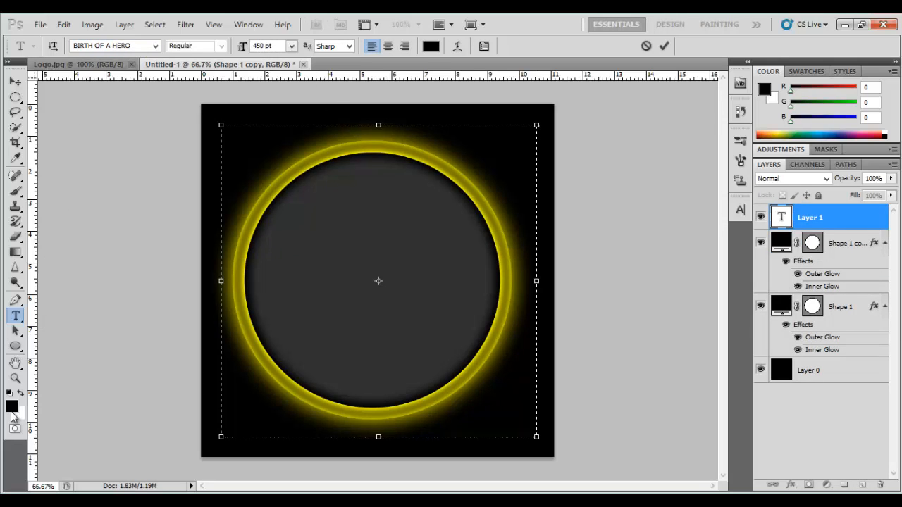
click(10, 406)
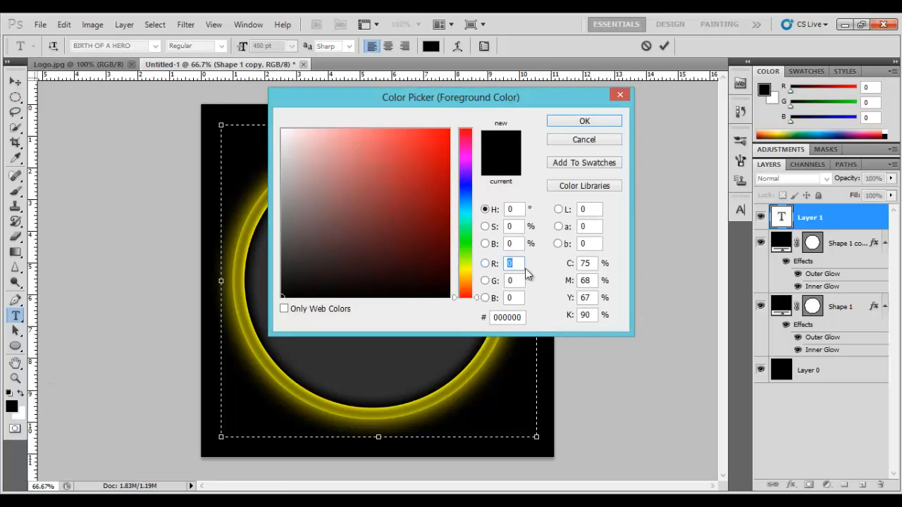
text(255)
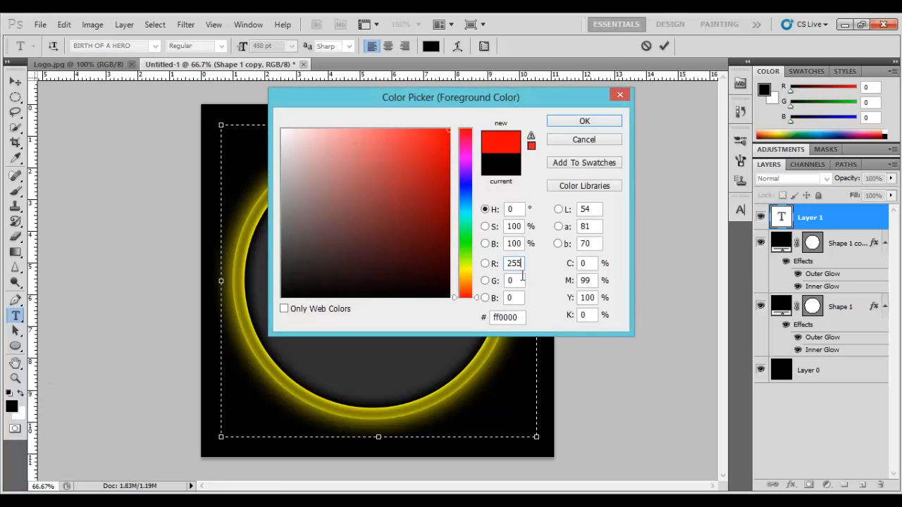
click(514, 280)
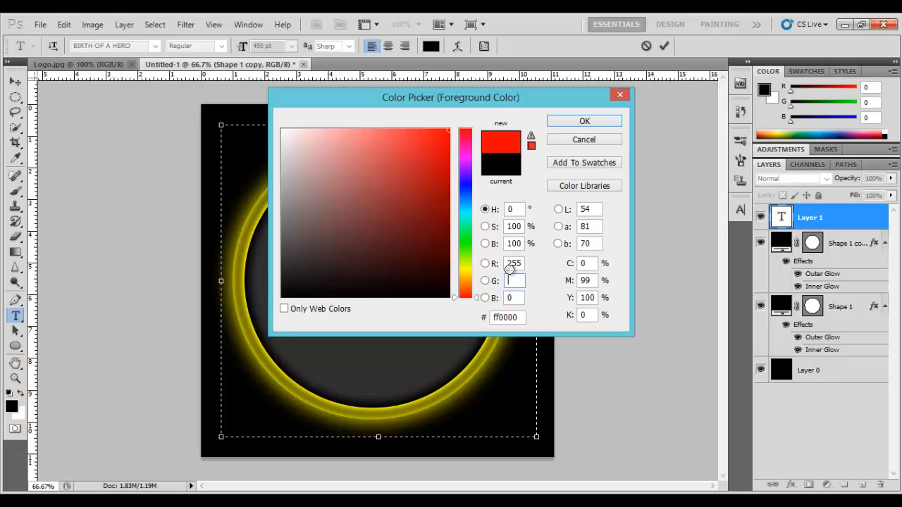
click(584, 121)
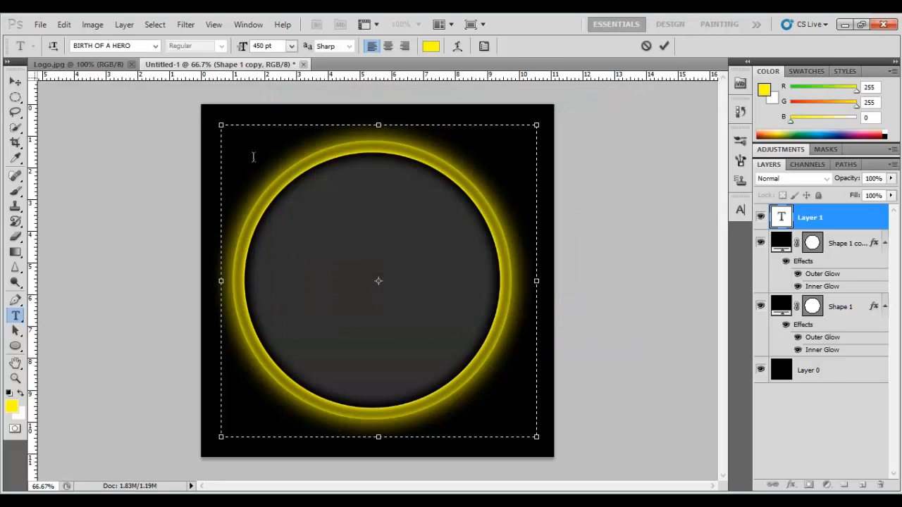
text(D)
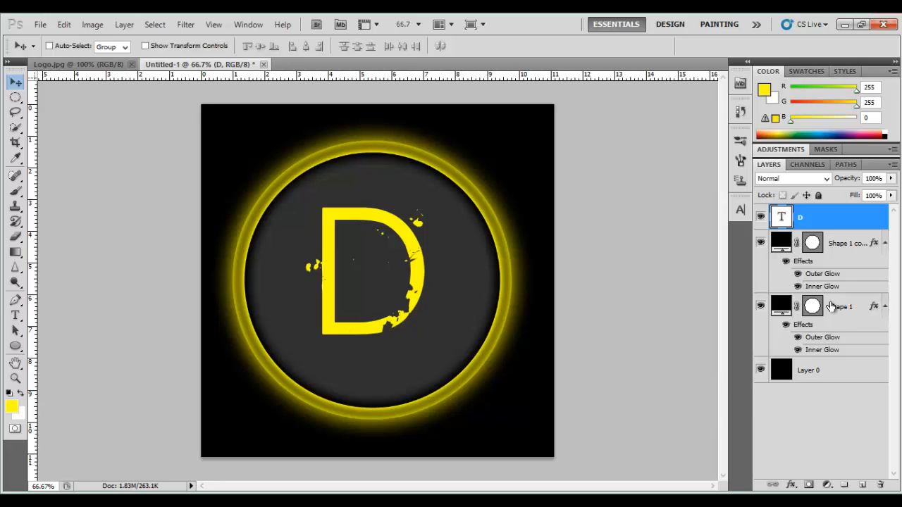
- Copy Shape 1's glow layer style and paste it onto the D text layer
right_click(842, 305)
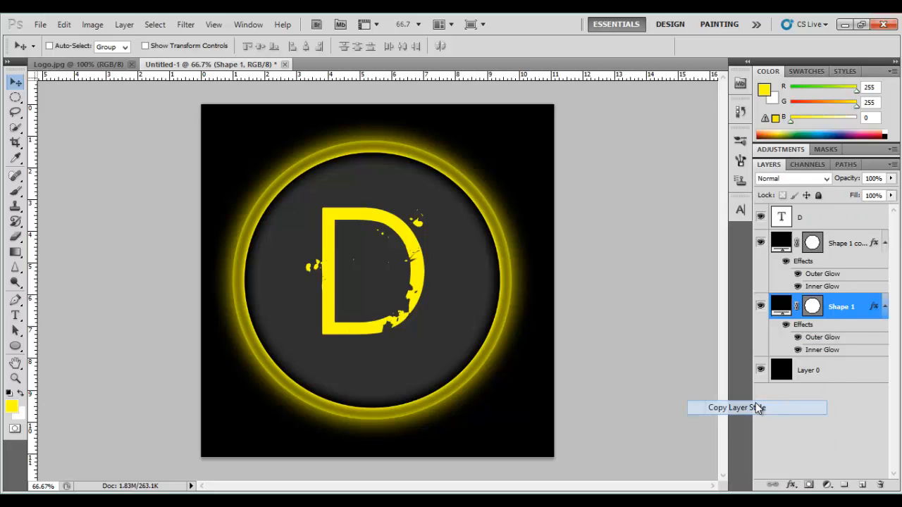
right_click(840, 307)
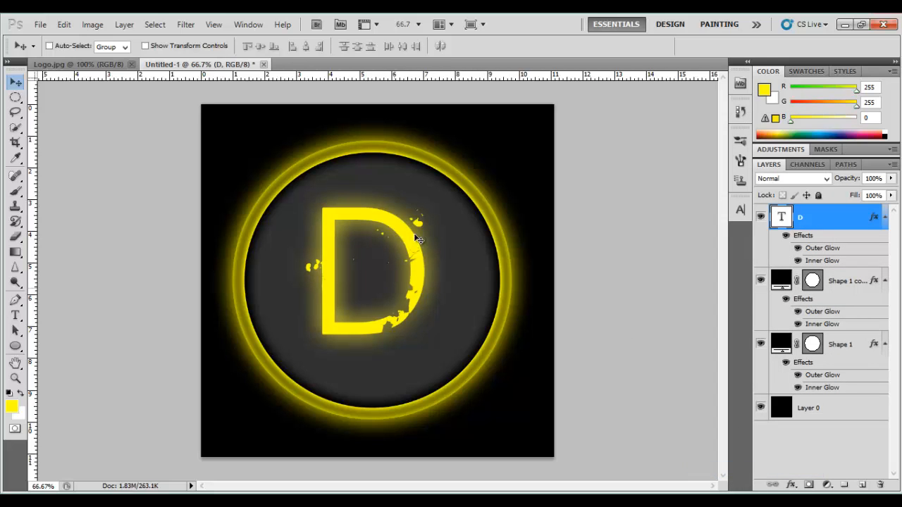
right_click(800, 217)
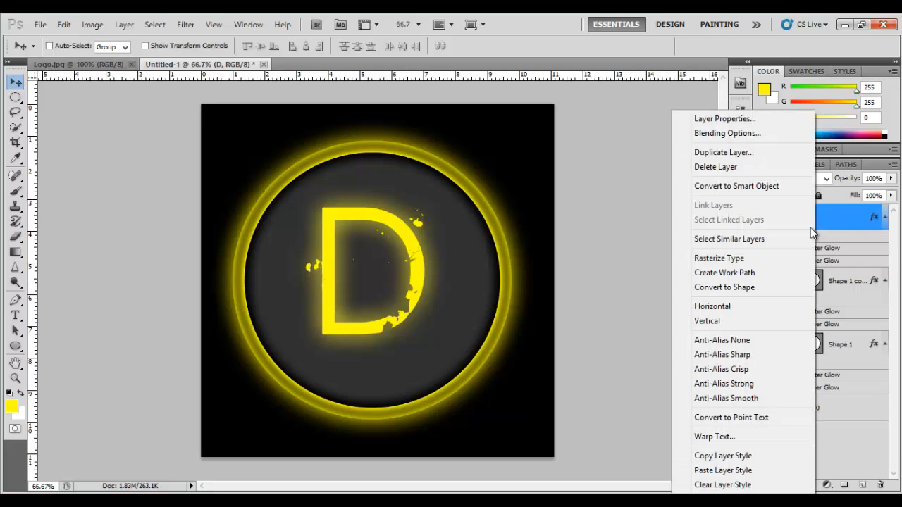
mouse_move(747, 133)
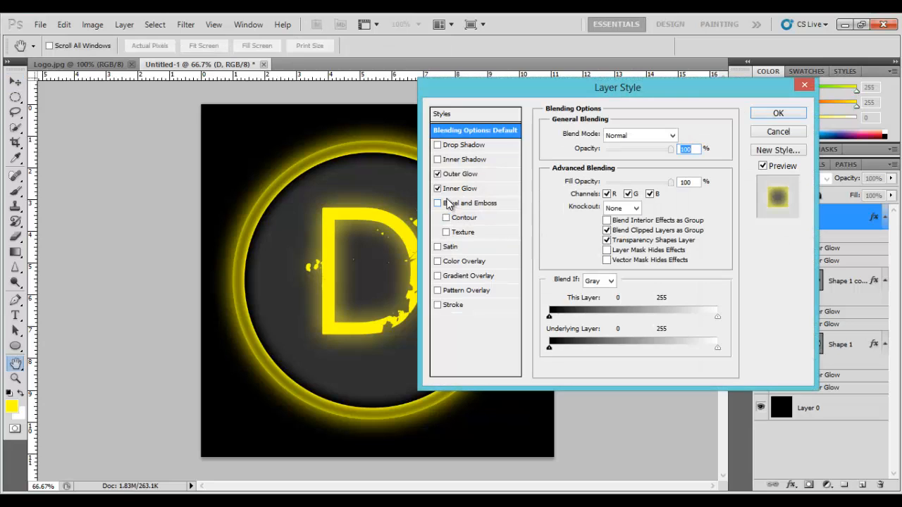
- Turn off the D's inner glow and set its outer glow size to 24 px
click(461, 188)
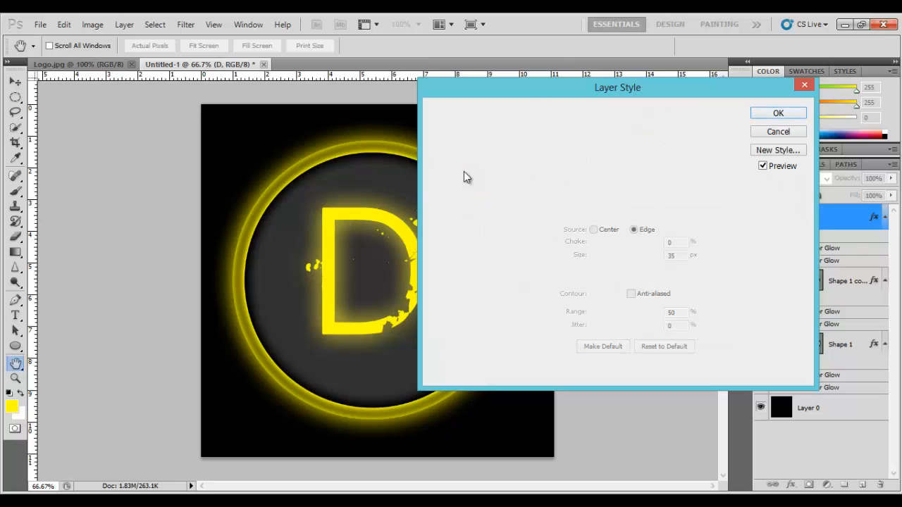
click(462, 174)
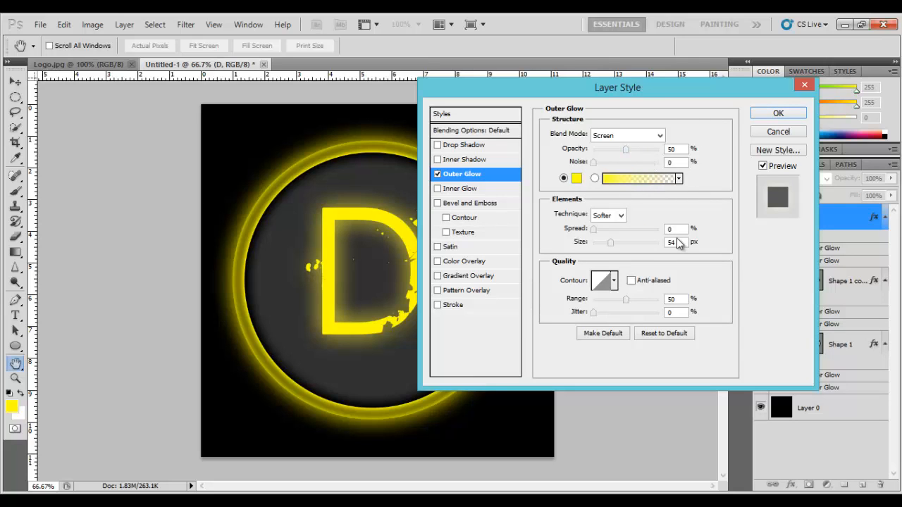
mouse_move(679, 242)
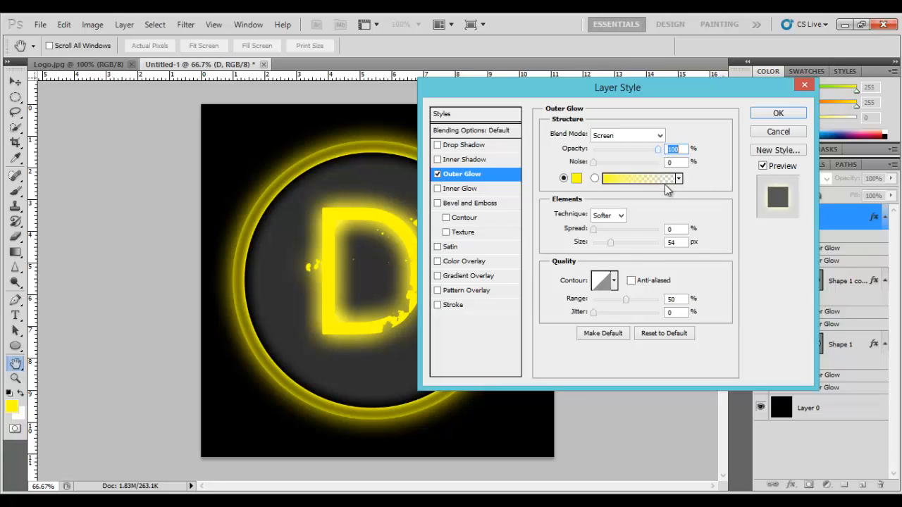
mouse_move(668, 252)
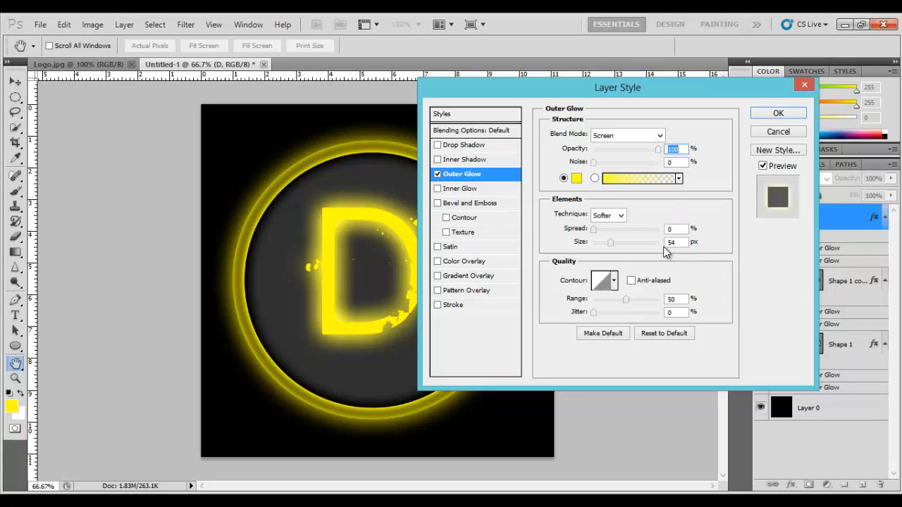
click(675, 242)
text(24)
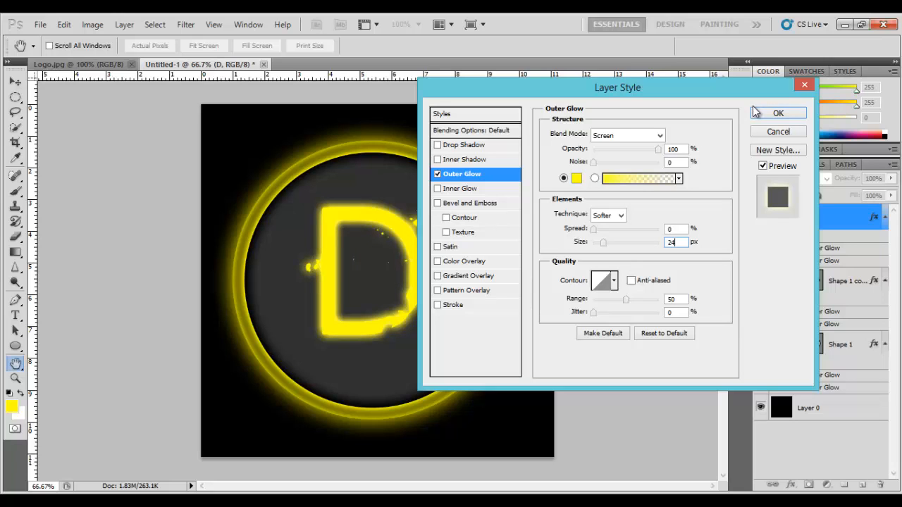
click(778, 113)
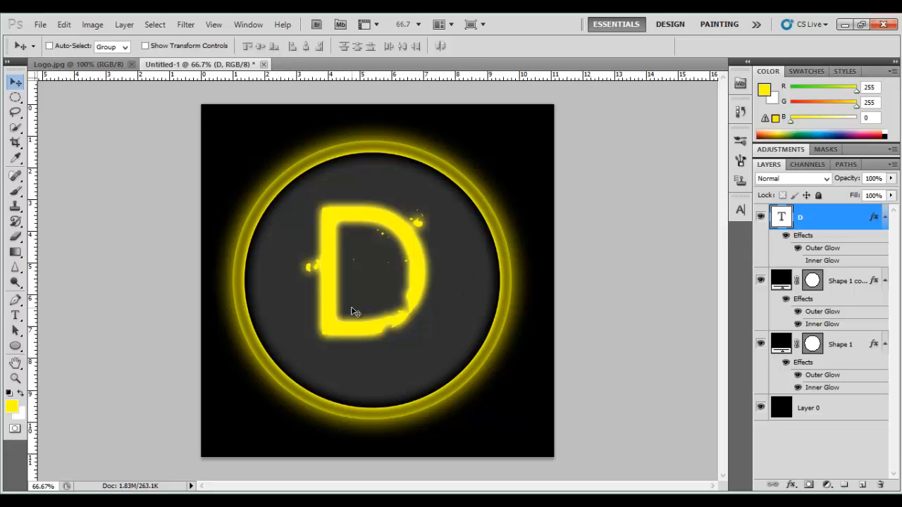
- Rotate the D letter about 40 degrees with Free Transform
key(ctrl+t)
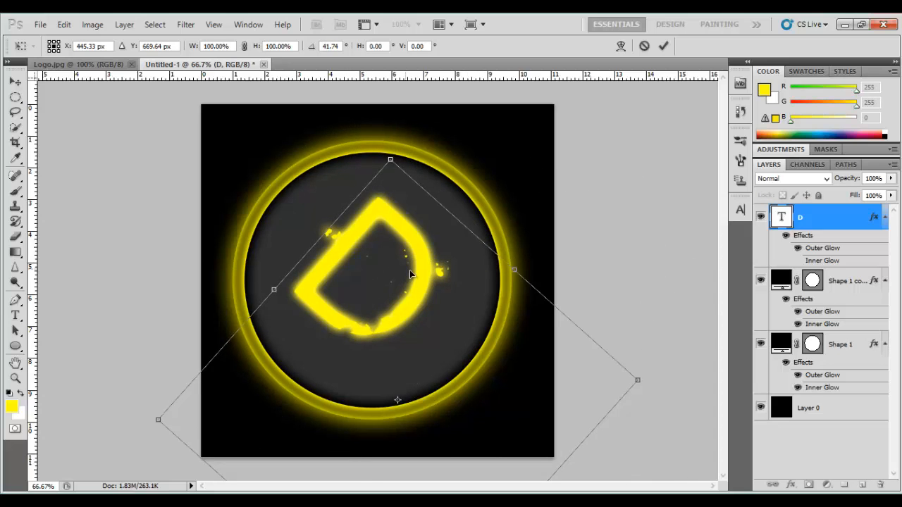
drag(409, 274, 412, 275)
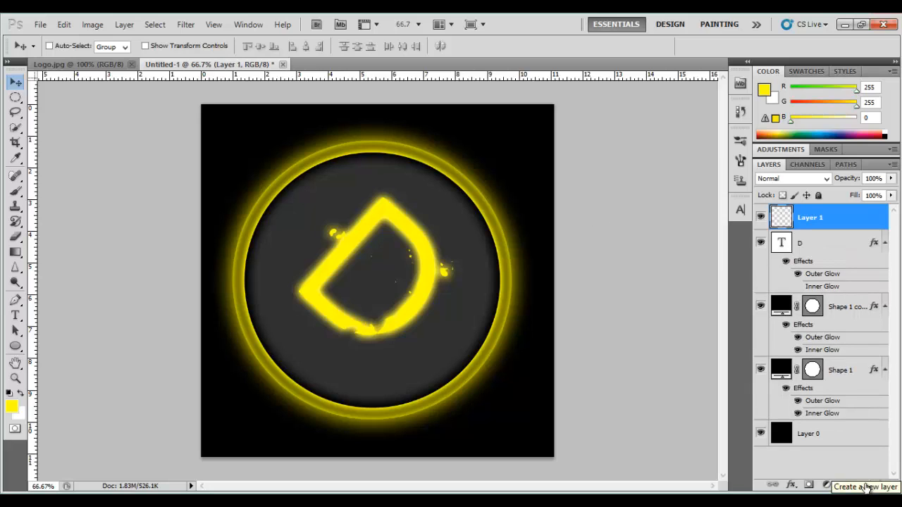
mouse_move(44, 106)
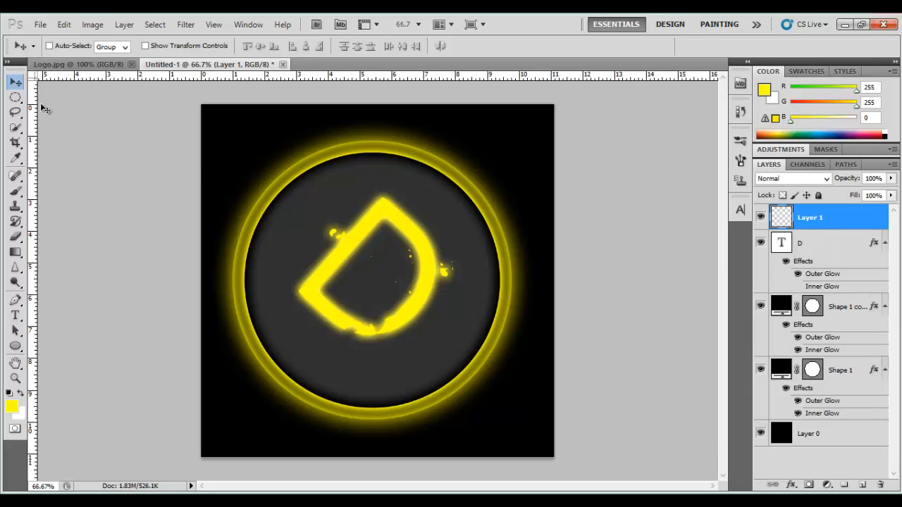
- Draw an elliptical marquee selection over the top of the ring
click(16, 97)
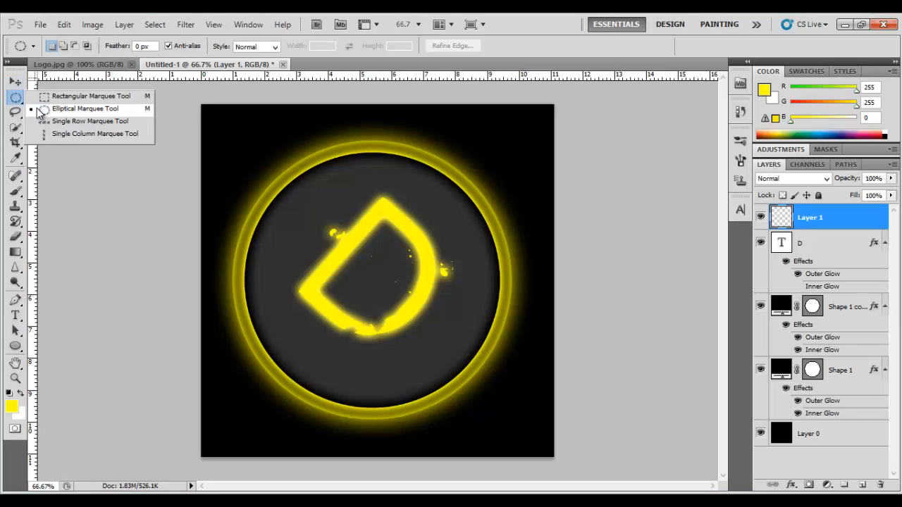
click(91, 96)
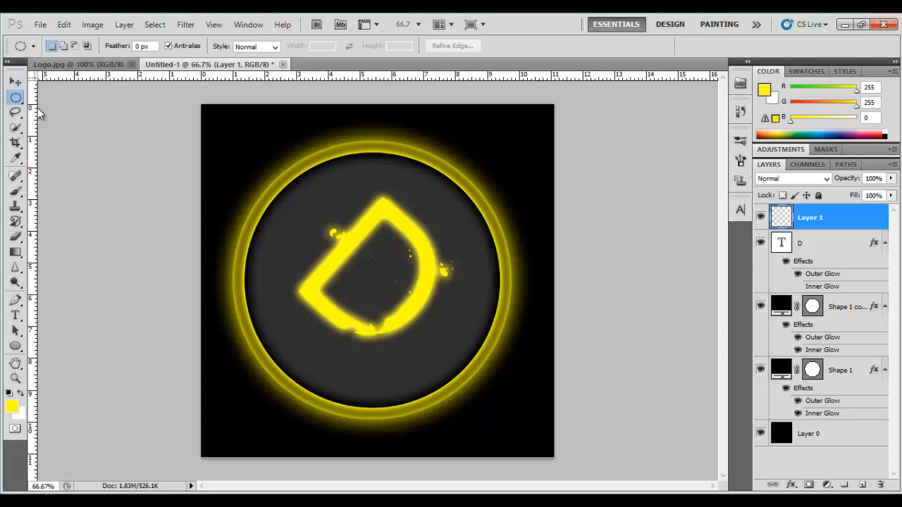
mouse_move(191, 113)
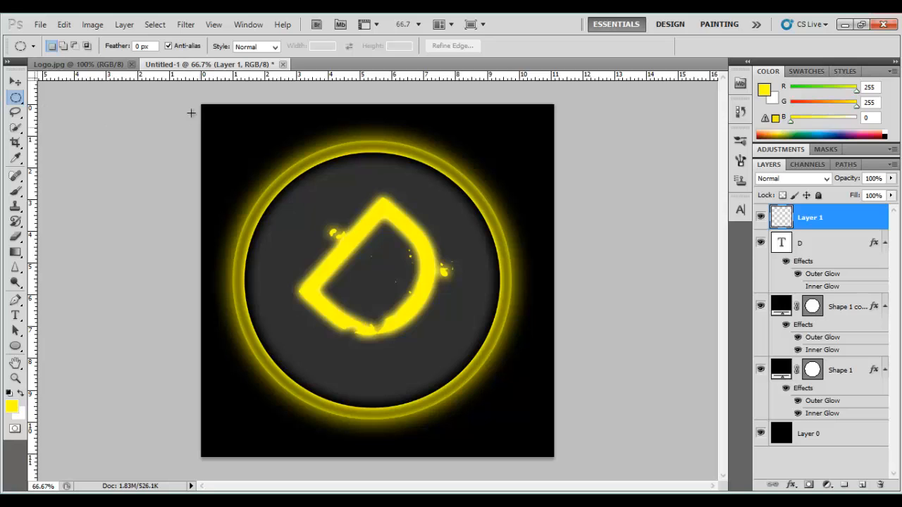
click(144, 45)
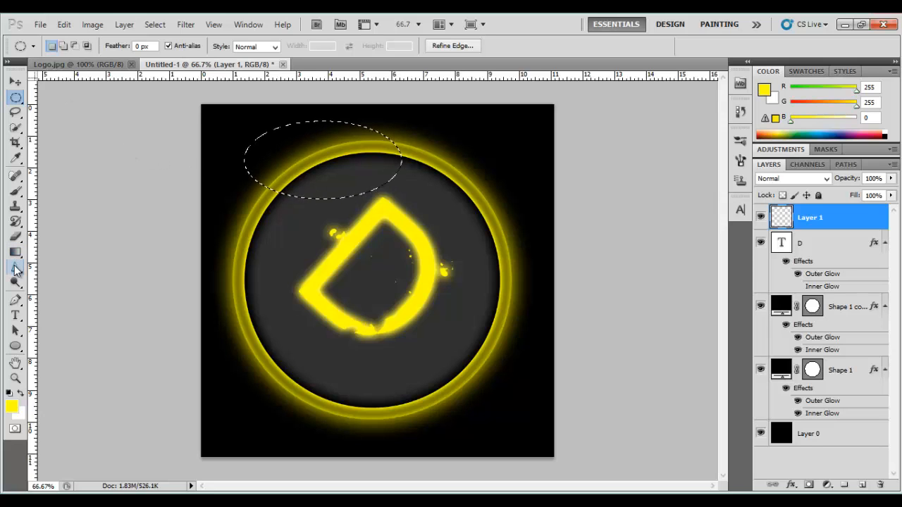
- Pick the Gradient Tool with a black-to-white gradient
click(15, 251)
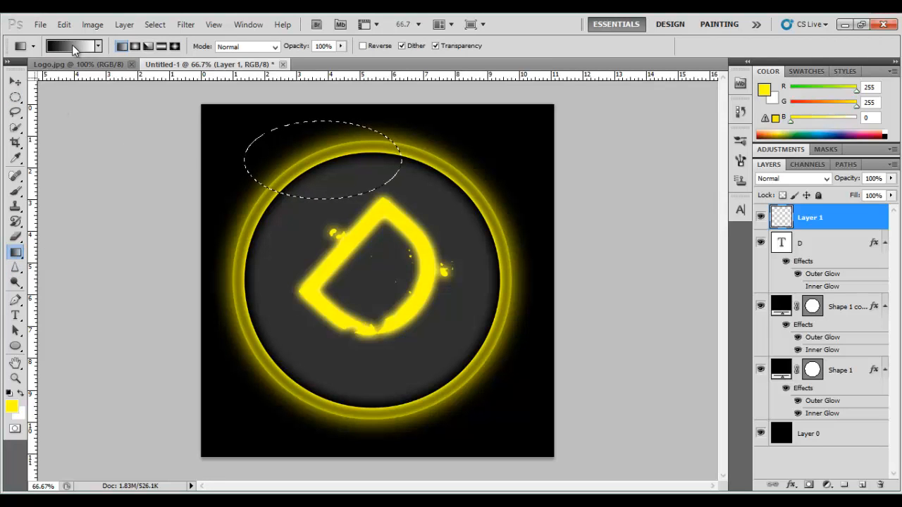
click(67, 46)
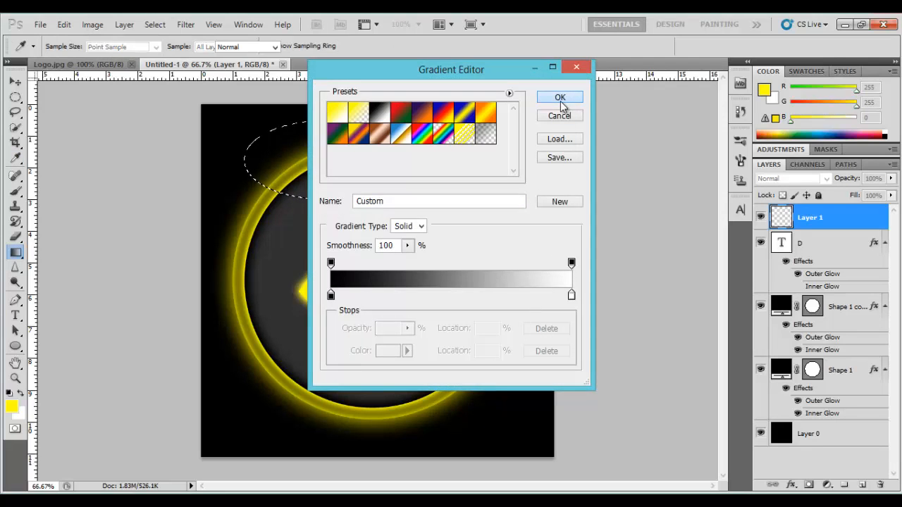
click(560, 97)
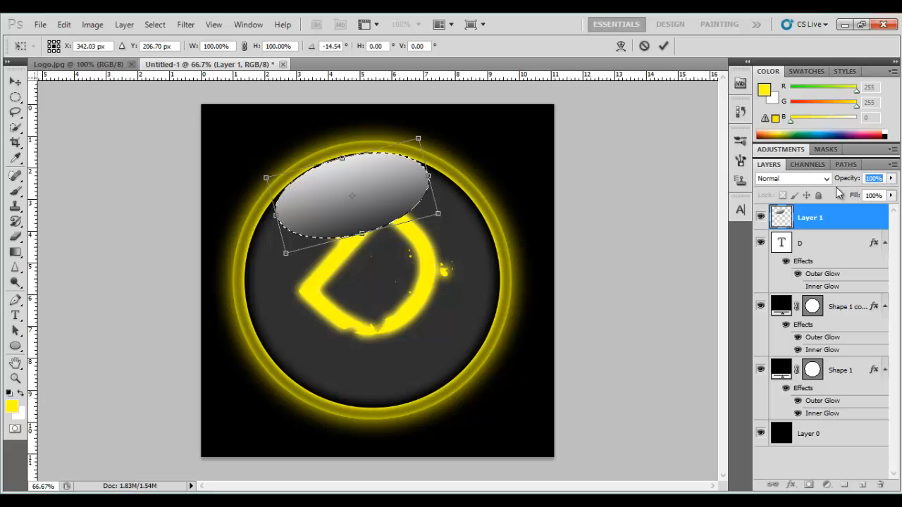
- Rotate the gradient highlight 70°, and set its layer to Screen at 50% opacity
text(70)
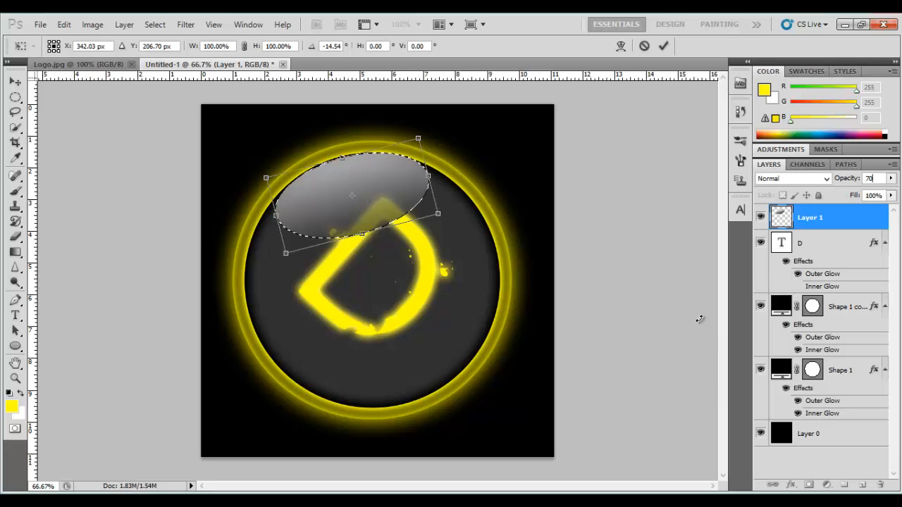
click(826, 178)
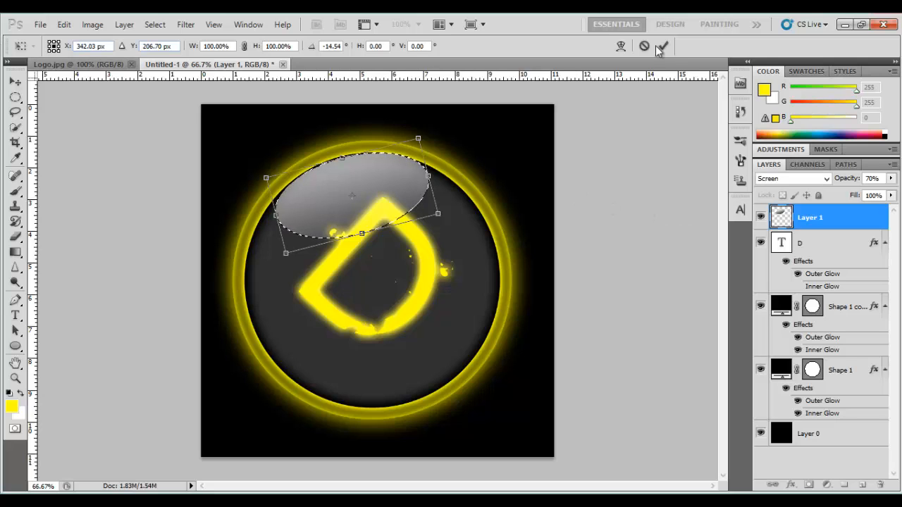
click(661, 46)
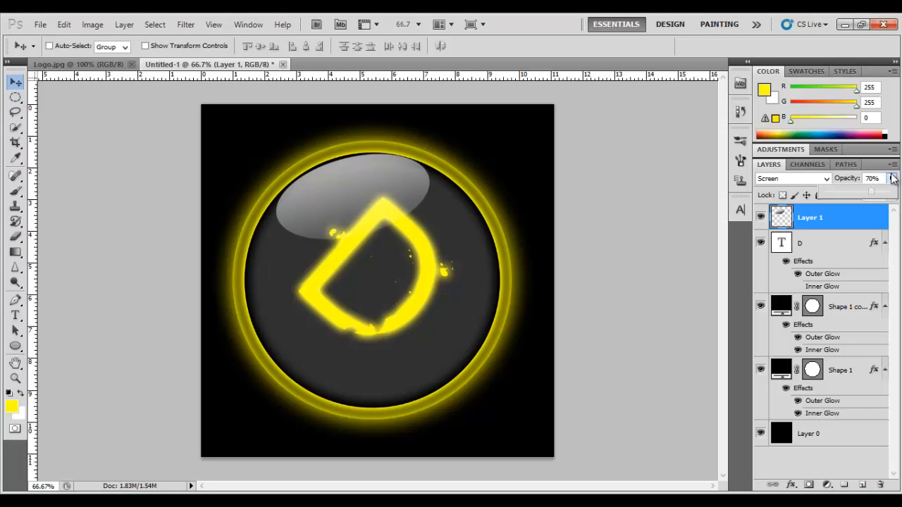
click(872, 178)
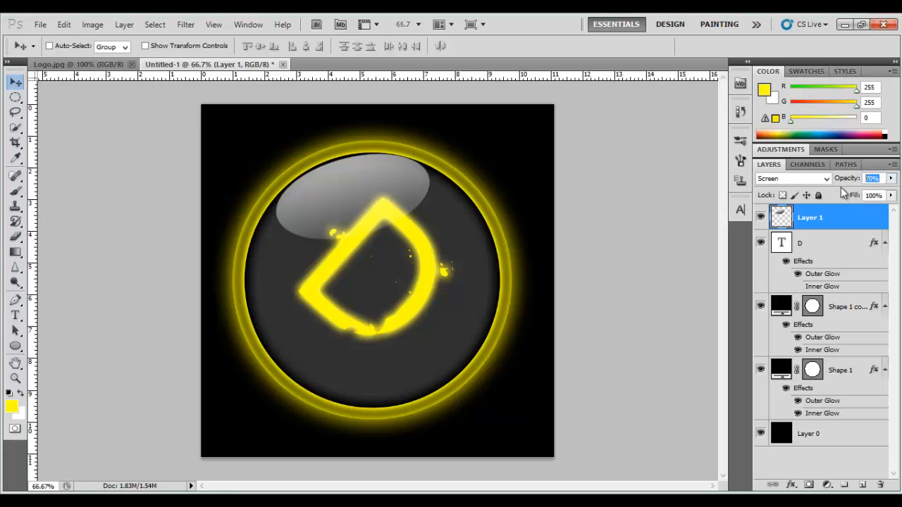
text(50)
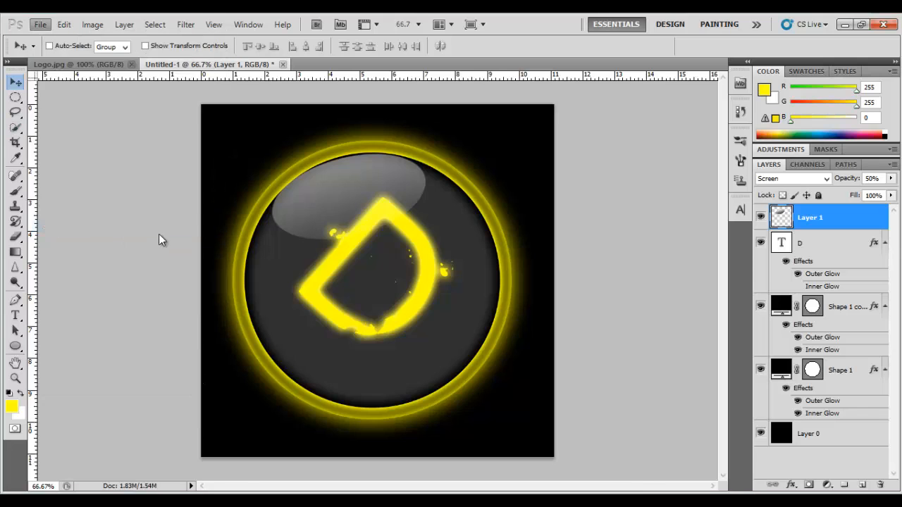
- Save the logo as Logo2.psd on the Desktop
click(40, 24)
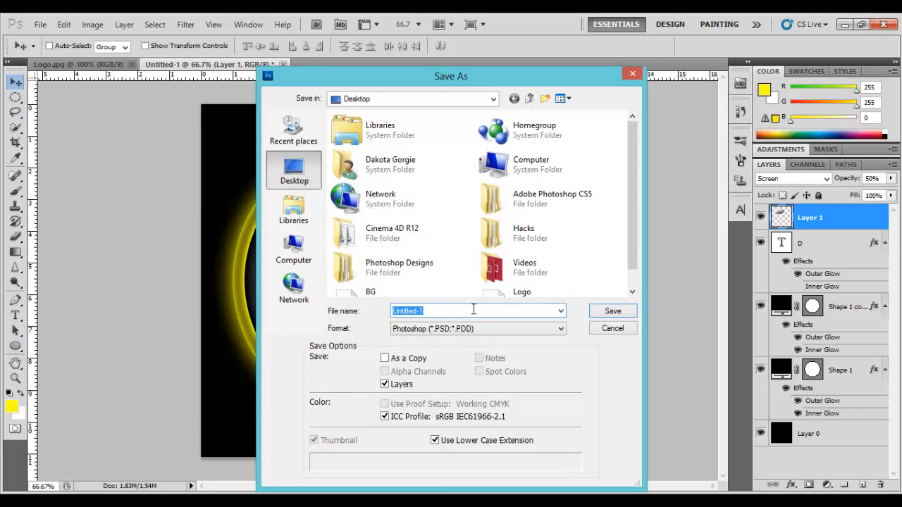
text(Logo2)
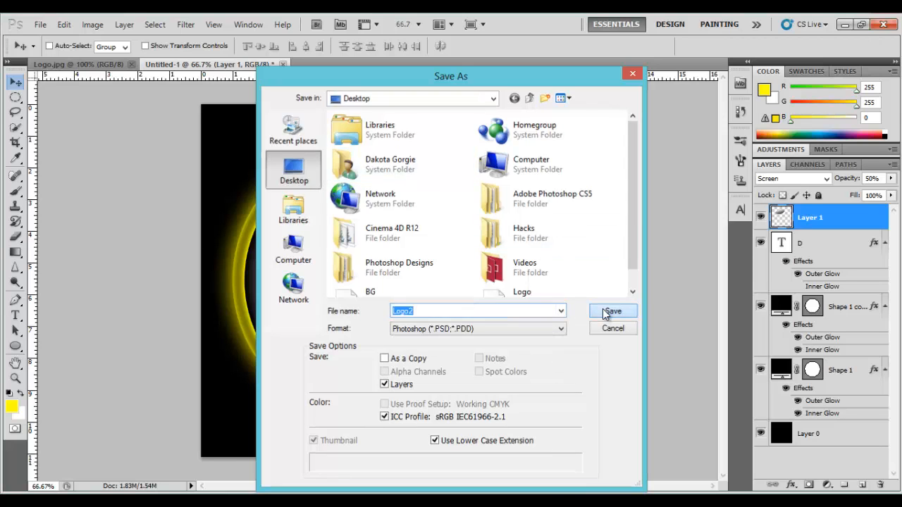
click(611, 312)
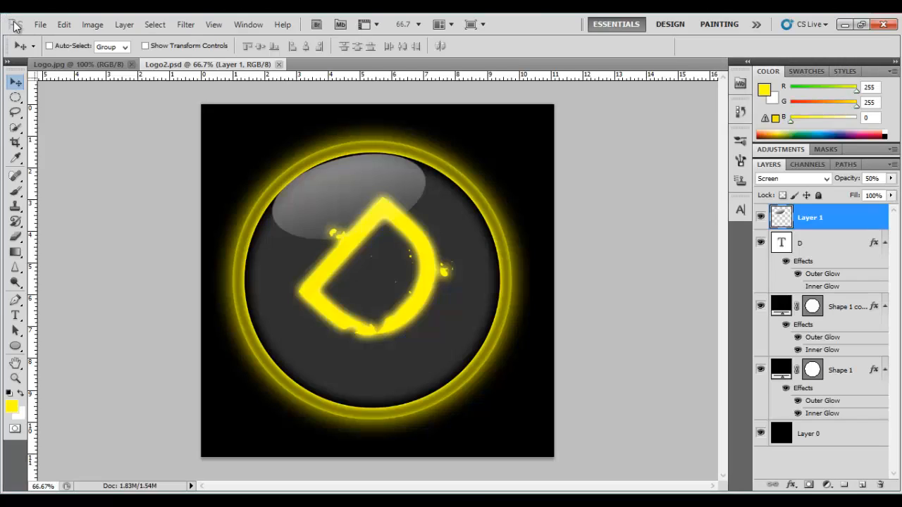
- Save a JPEG copy named Logo2.jpg with quality 10
click(40, 24)
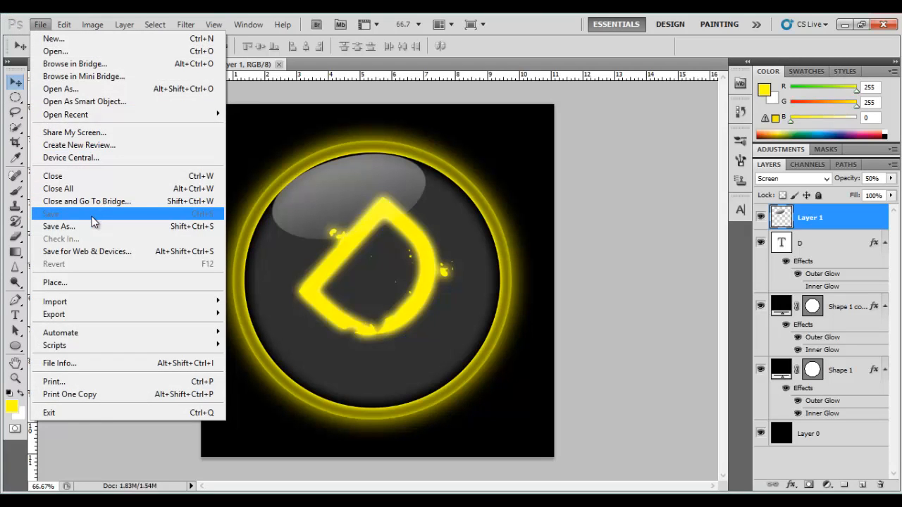
click(59, 226)
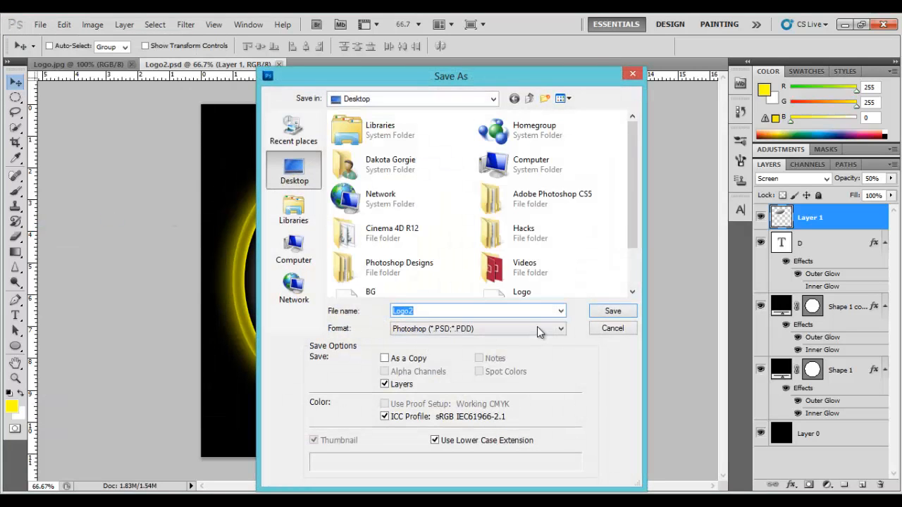
click(478, 329)
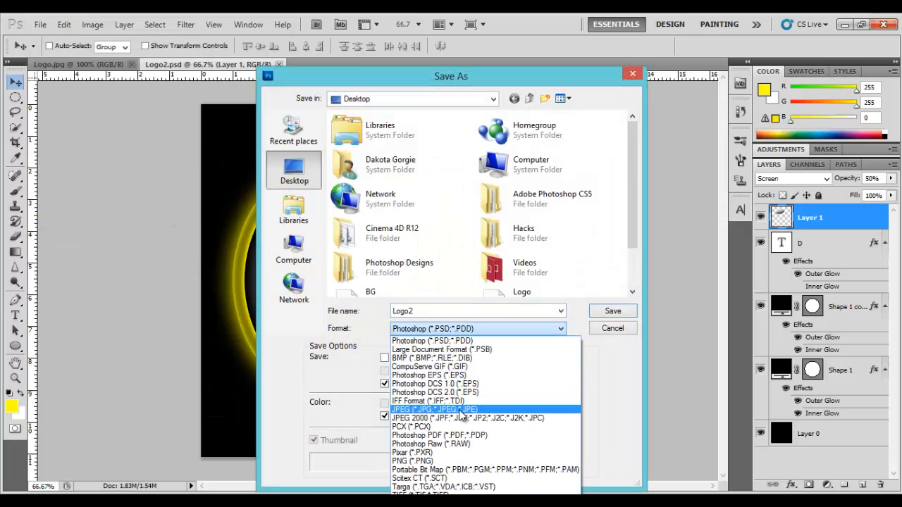
click(435, 409)
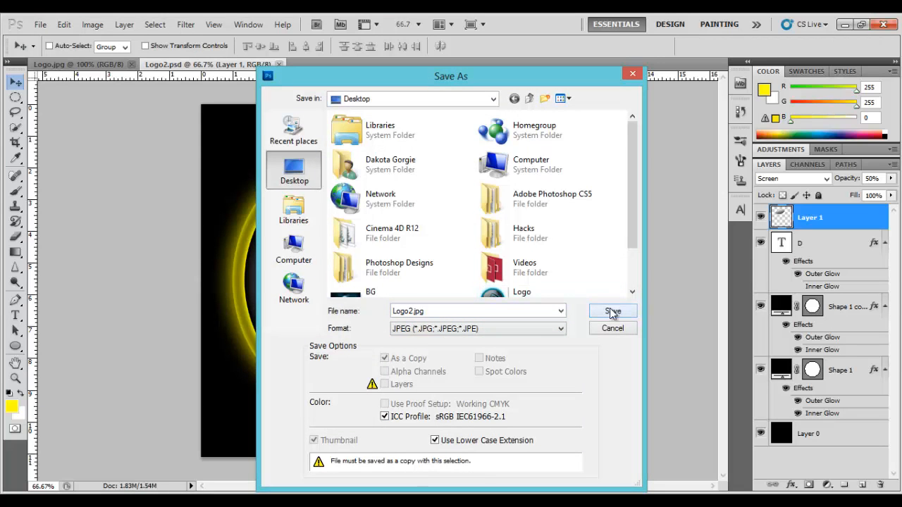
click(612, 312)
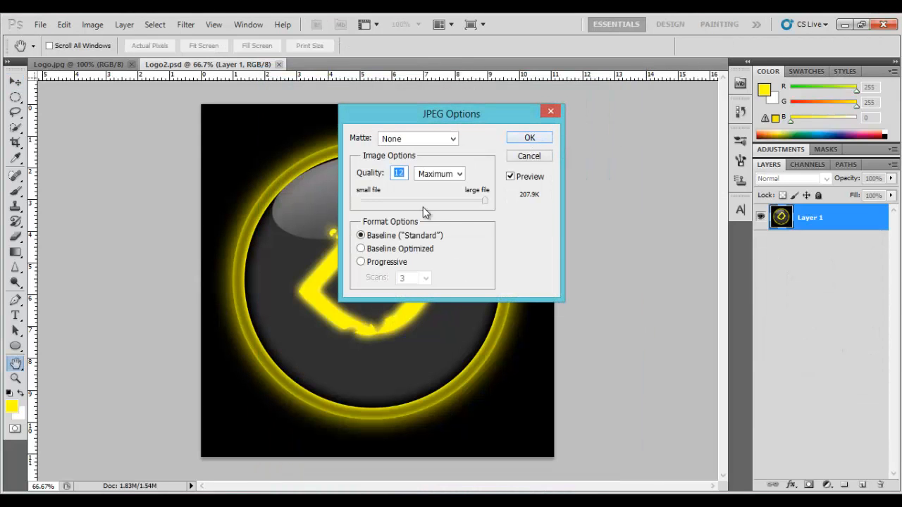
drag(484, 200, 461, 201)
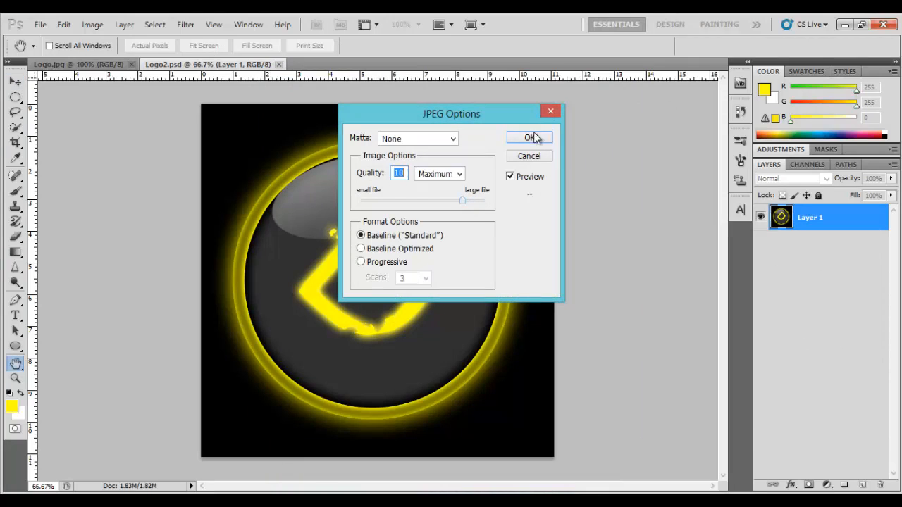
click(529, 138)
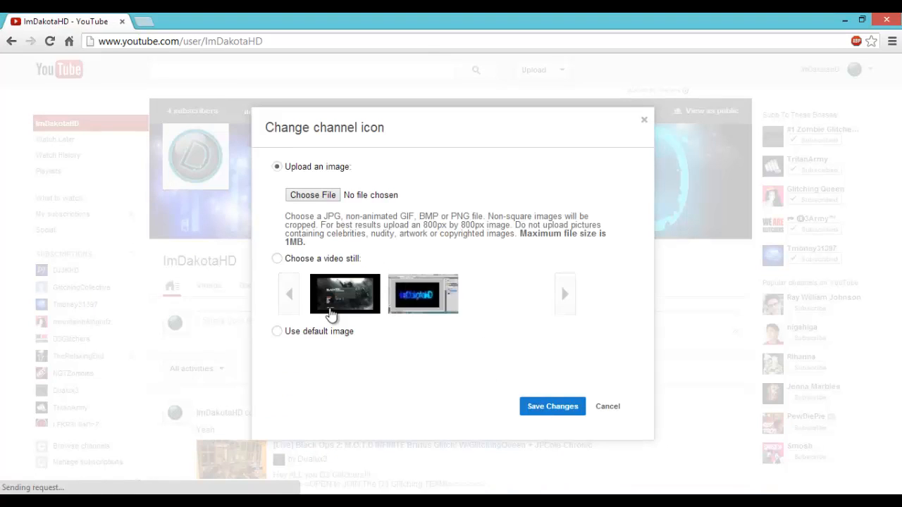
- Upload Logo2.jpg as the YouTube channel icon and save the changes
click(312, 195)
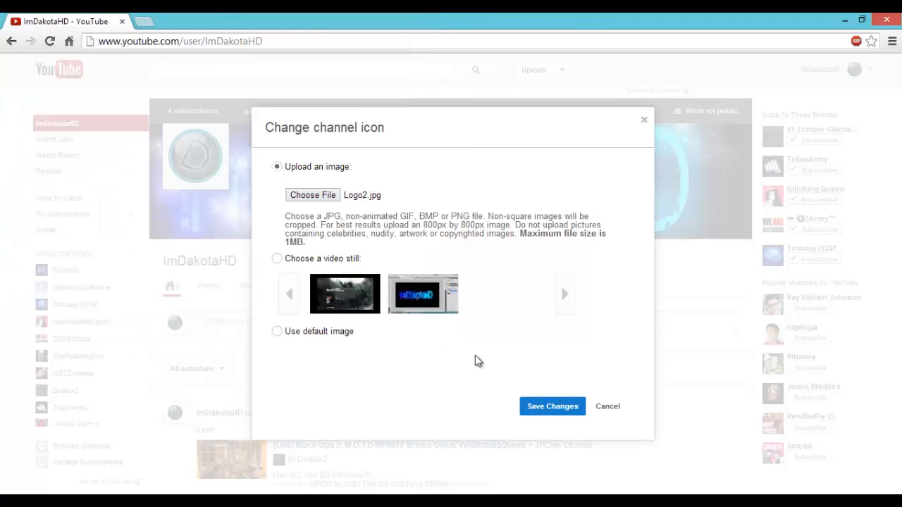
click(552, 406)
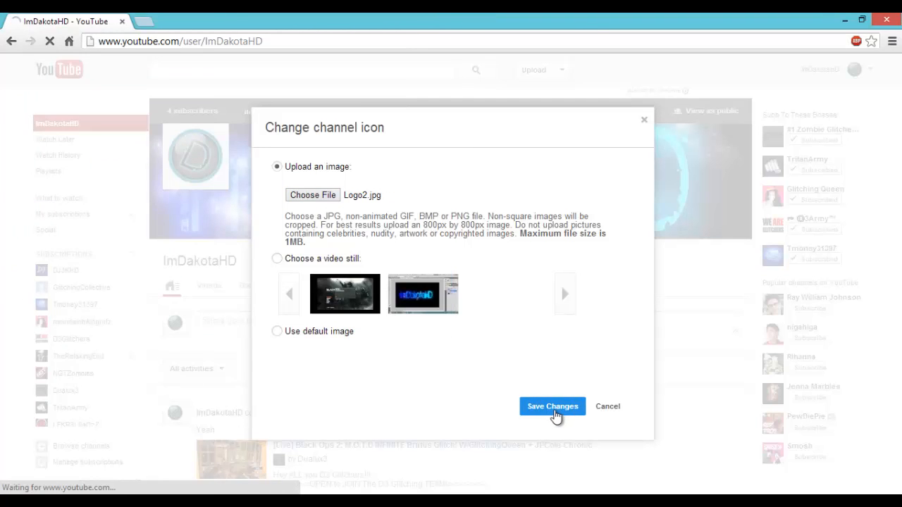
click(552, 406)
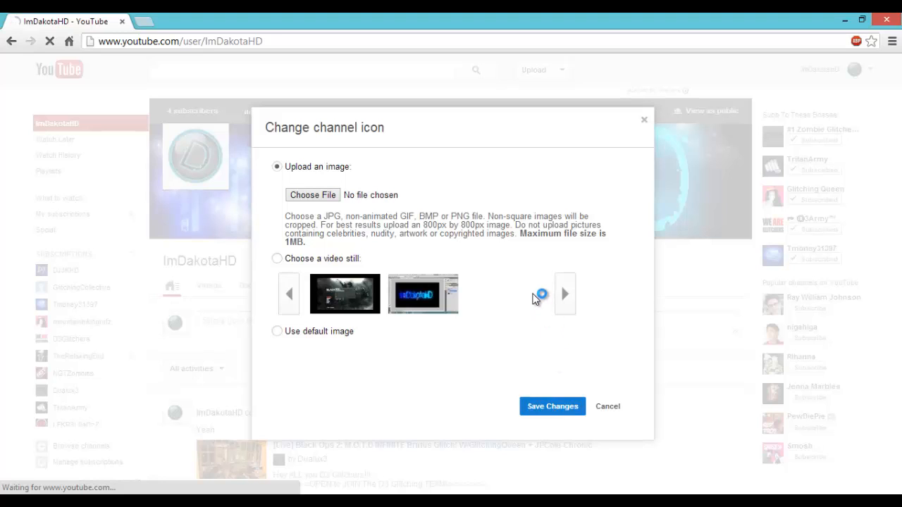